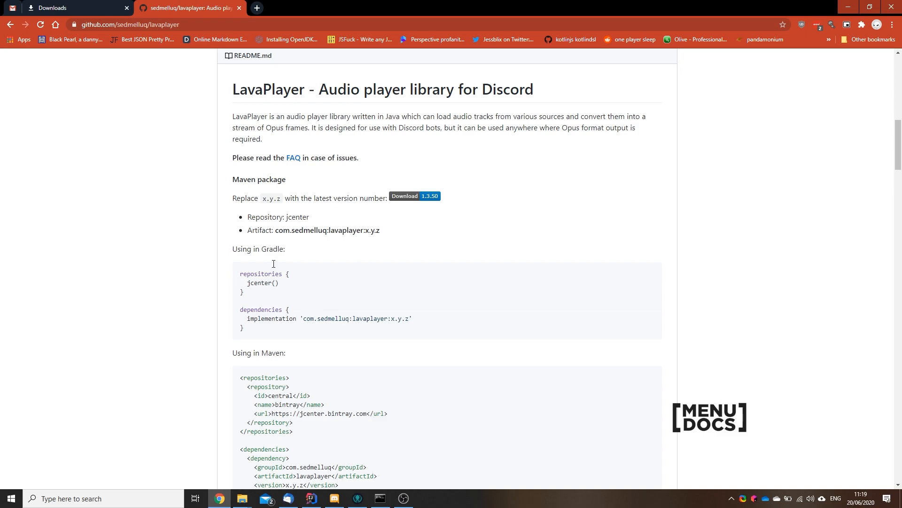
Step: Copy the Gradle line implementation 'com.sedmelluq:lavaplayer:x.y.z' from the LavaPlayer README
scroll(down, 3)
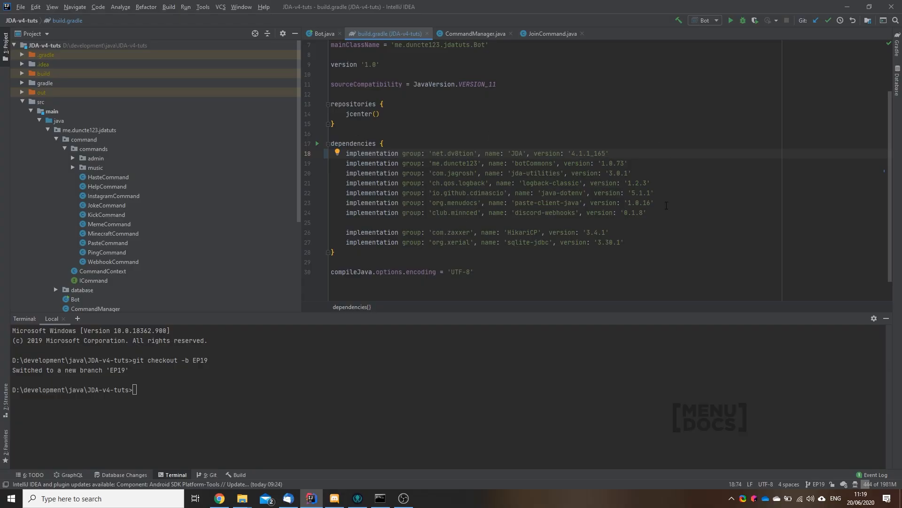
text(implementation 'com.sedmelluq:lavaplayer:x.y.z')
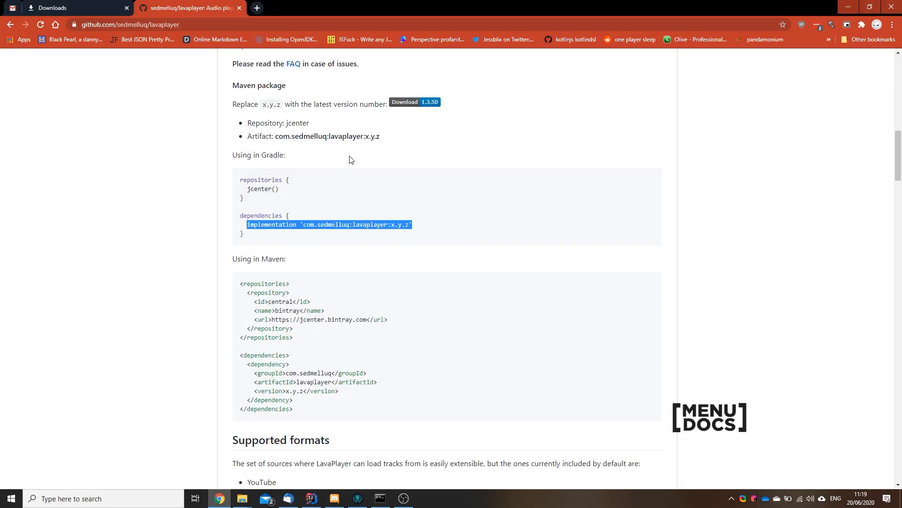
mouse_move(423, 112)
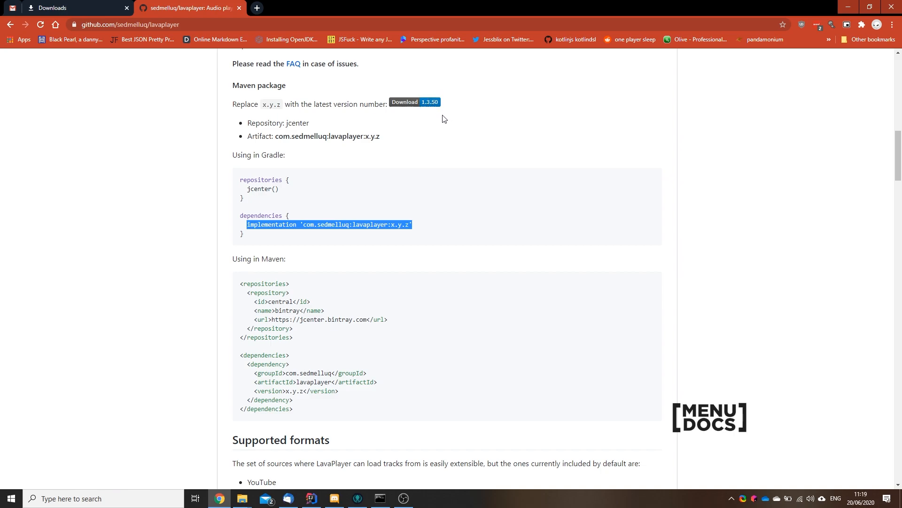
mouse_move(404, 180)
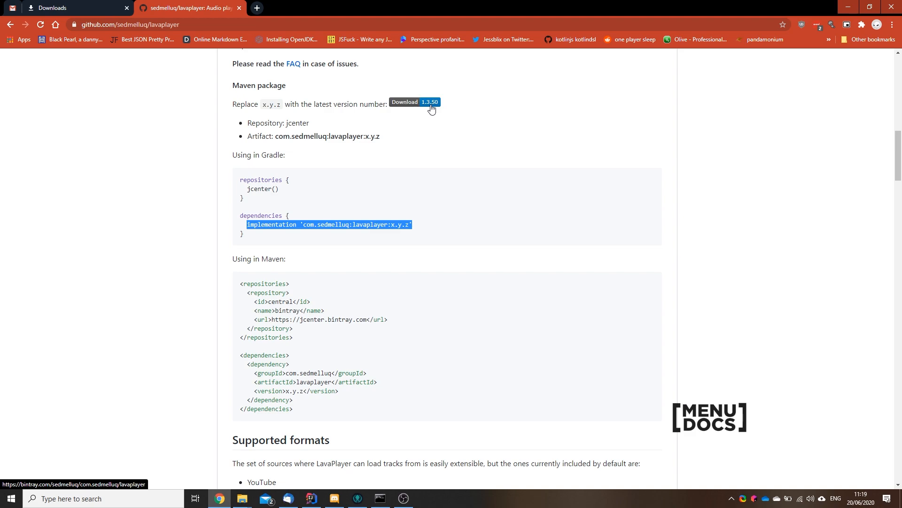
mouse_move(413, 174)
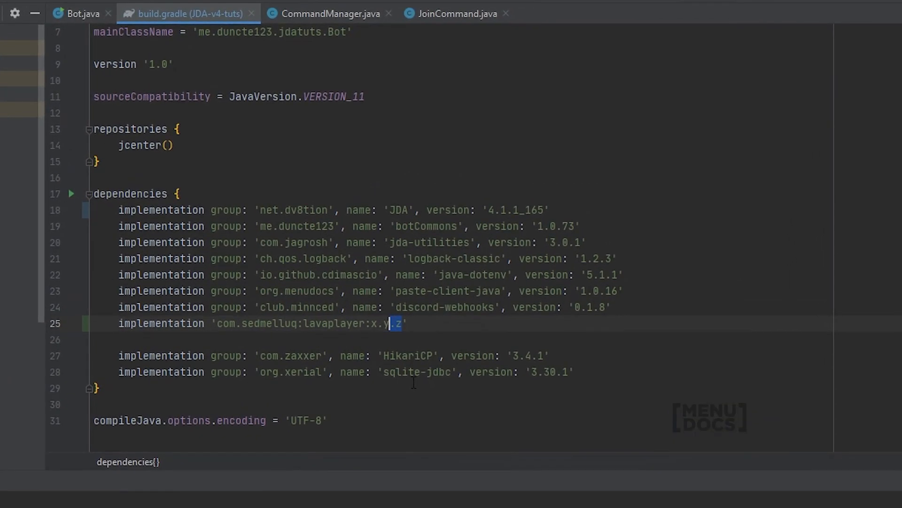
Step: Set the pasted LavaPlayer dependency to version 1.3.50 in group/name/version notation
text(1)
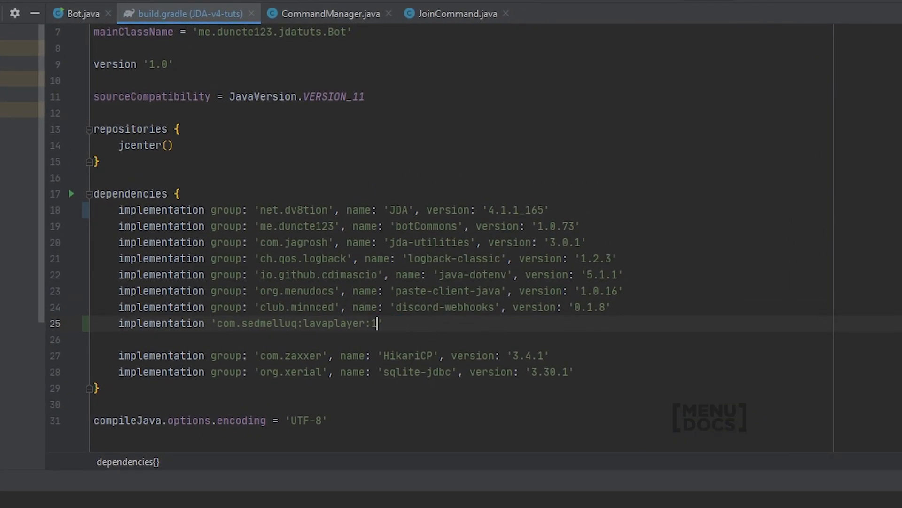
text(.3.50)
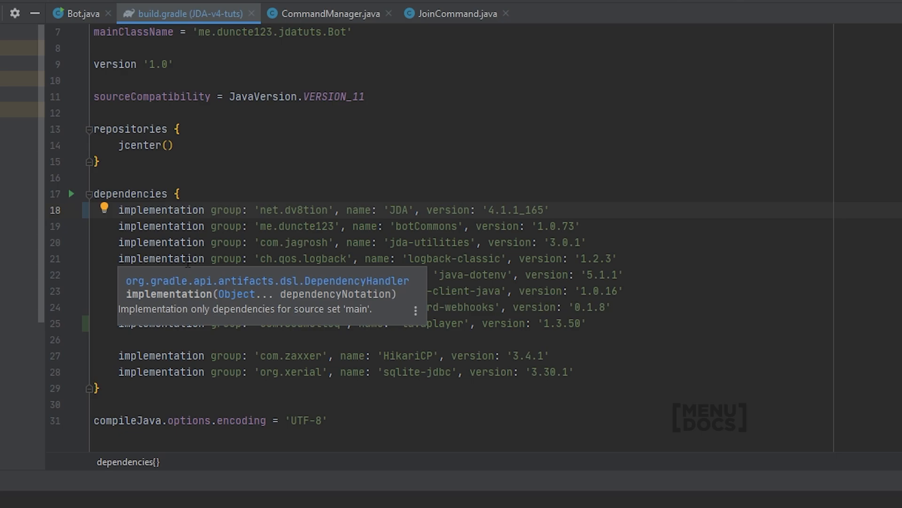
click(389, 210)
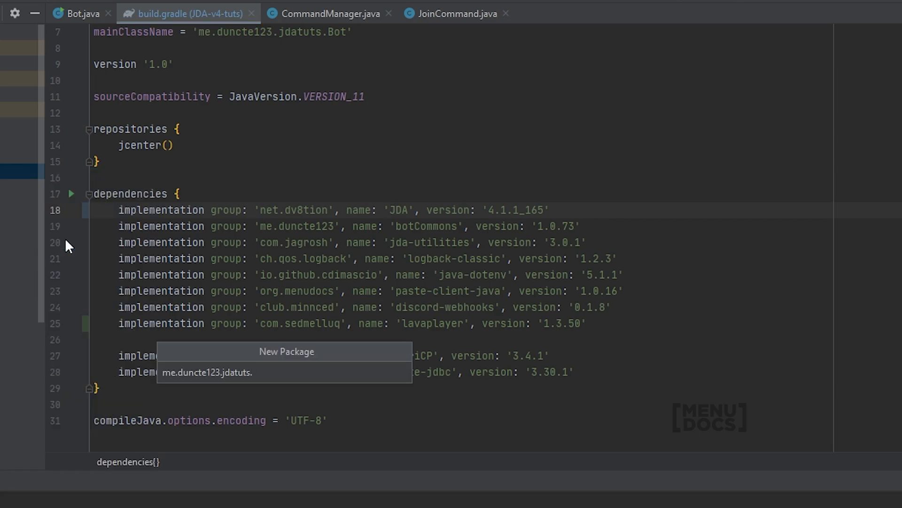
Step: Name the new package lavaplayer under me.duncte123.jdatuts
text(lavapla)
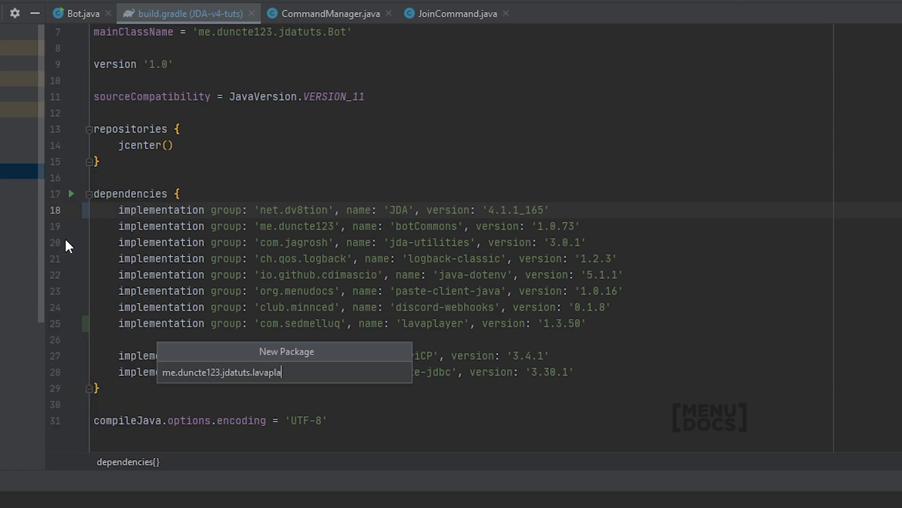
key(Escape)
text(Tr)
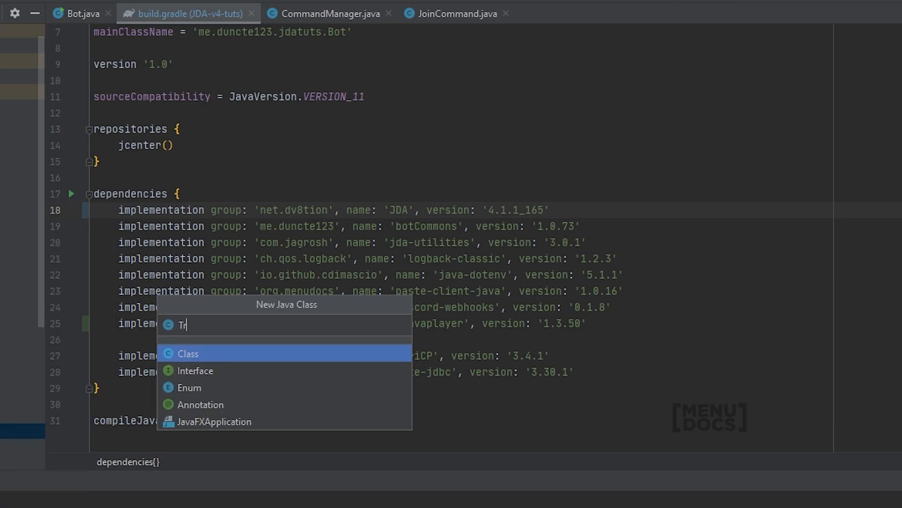
Step: Create a new Java class named TrackScheduler in the lavaplayer package
text(ack)
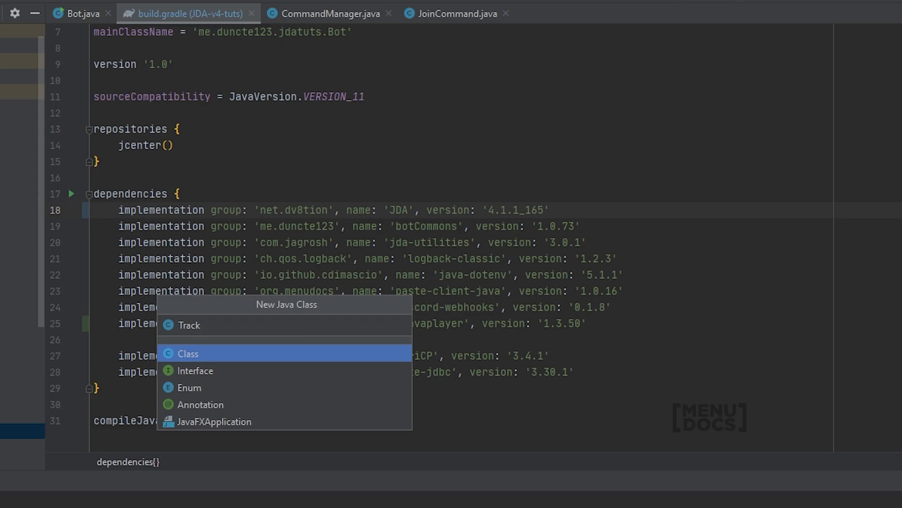
key(Escape)
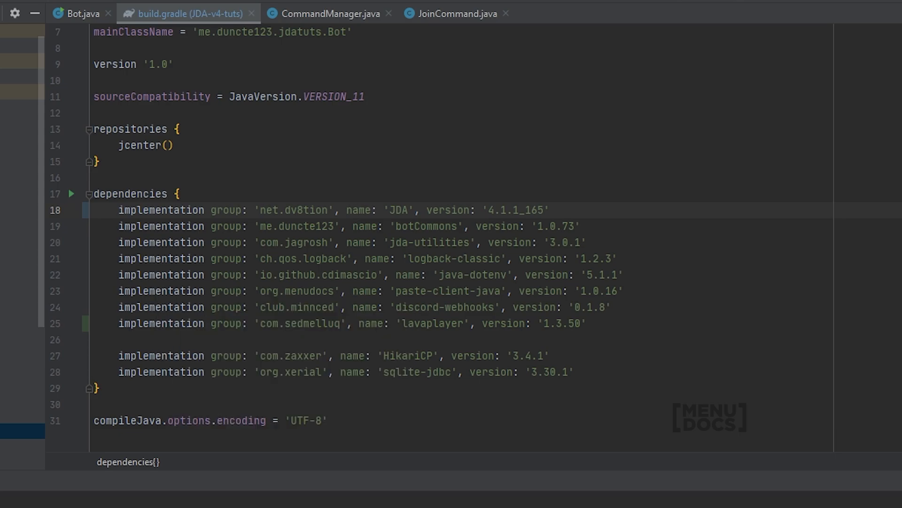
click(319, 13)
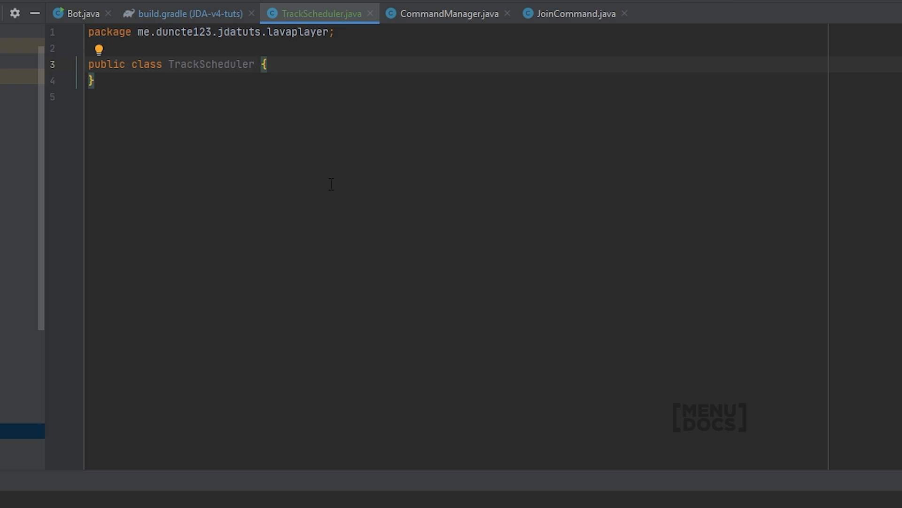
Step: Make TrackScheduler extend AudioEventAdapter, chosen from code completion
text(e)
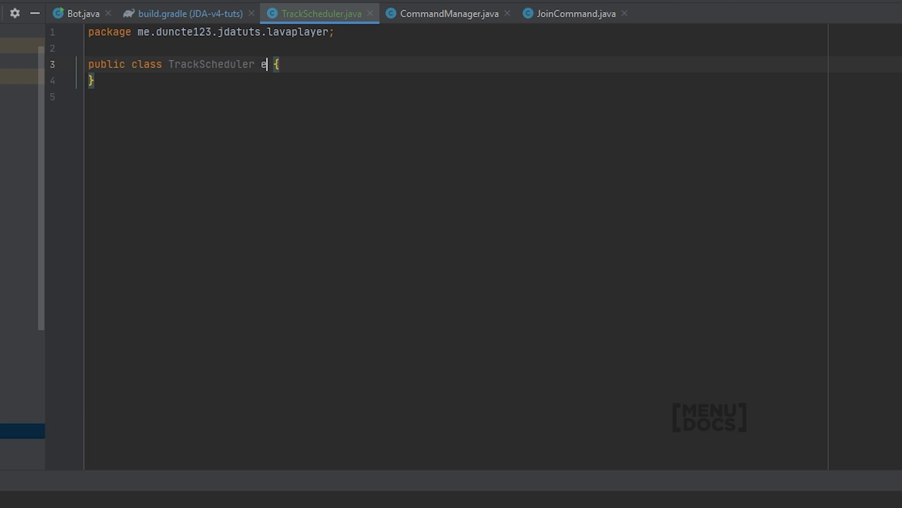
text(xtends)
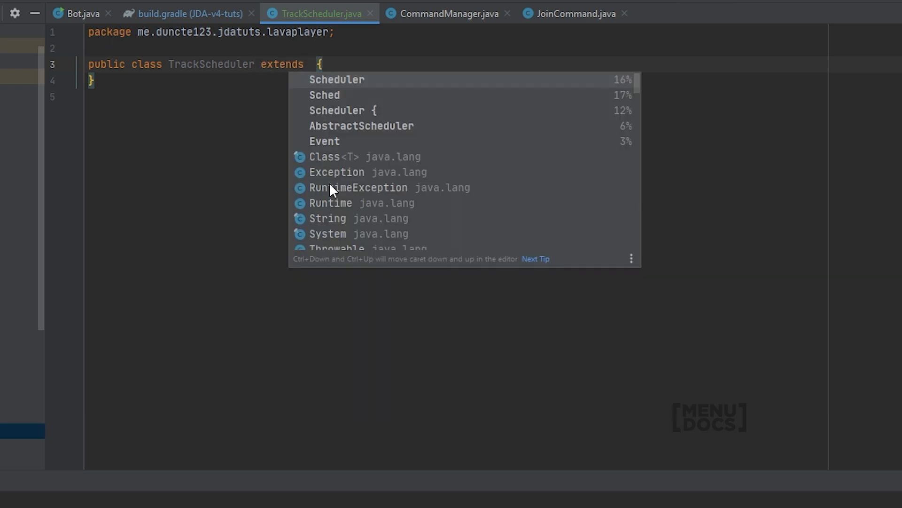
text(AudioE)
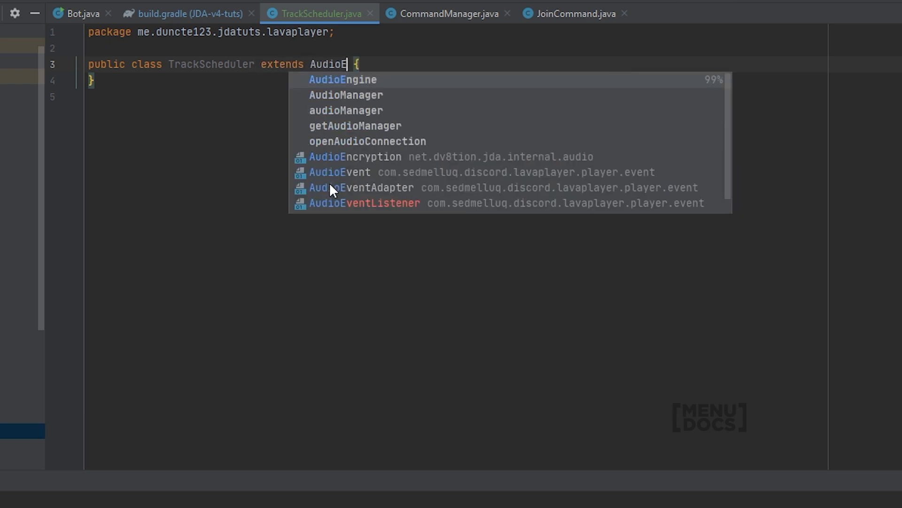
click(366, 187)
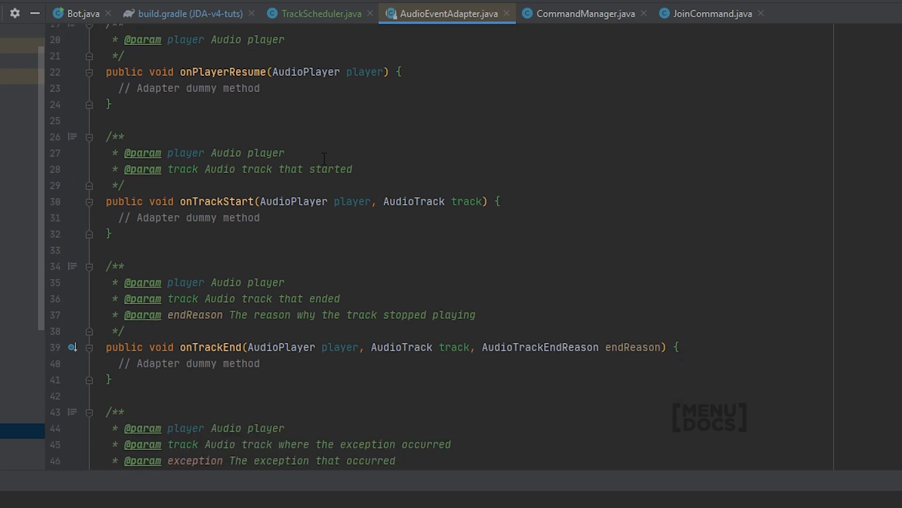
Step: Scroll AudioEventAdapter's source and examine the onTrackEnd method and its parameters
scroll(down, 3)
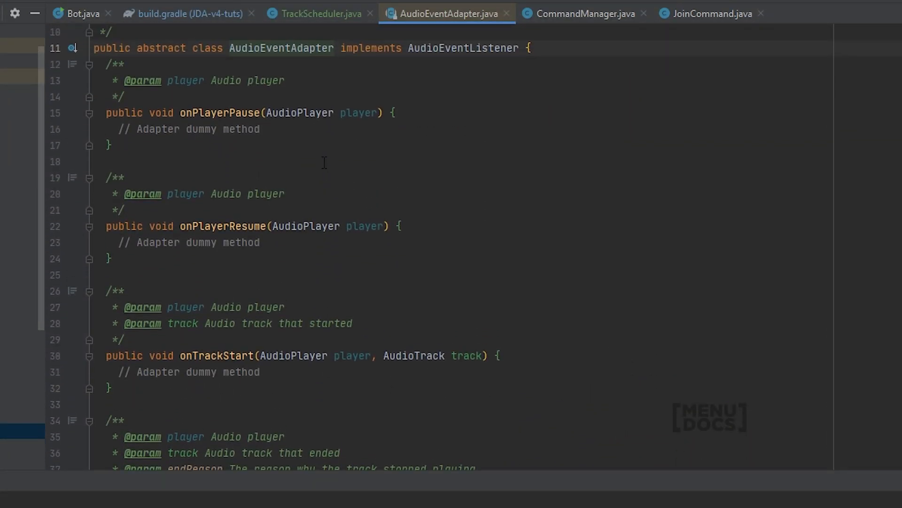
scroll(down, 3)
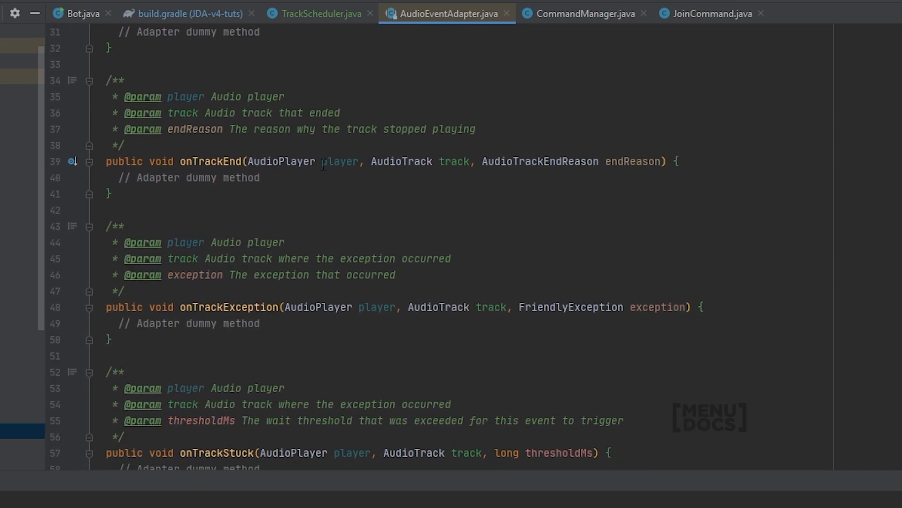
double_click(210, 161)
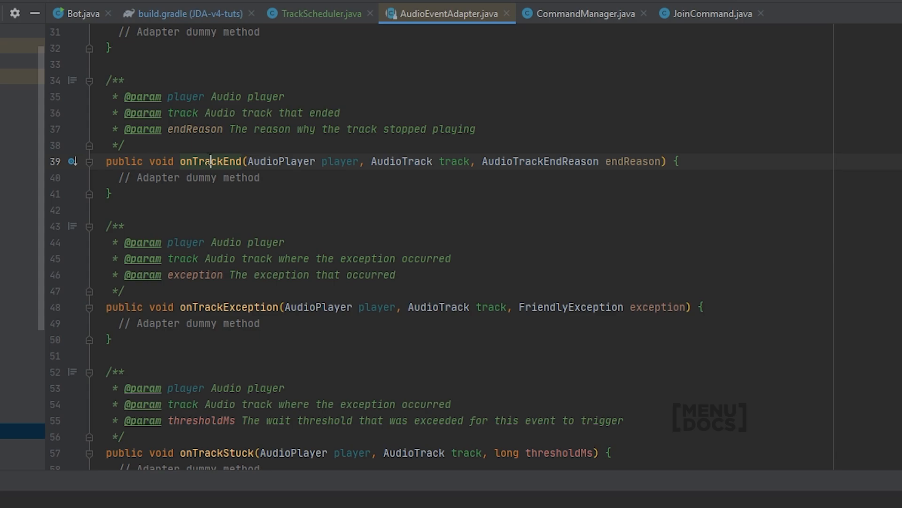
click(318, 13)
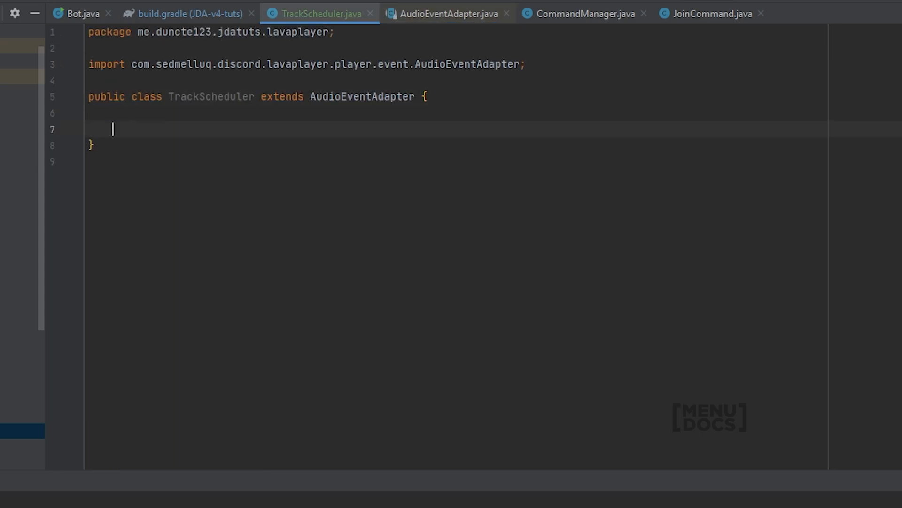
Step: Override onTrackEnd with if (endReason.mayStartNext) { nextTrack(); }
text(onTrackEnd(AudioPlayer player, AudioTrack track, AudioTrackEndReason endReason) {)
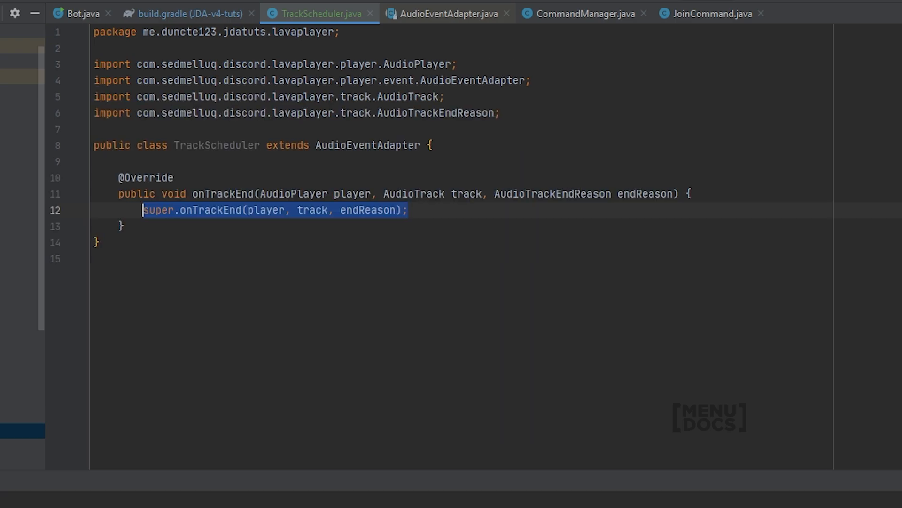
text(//)
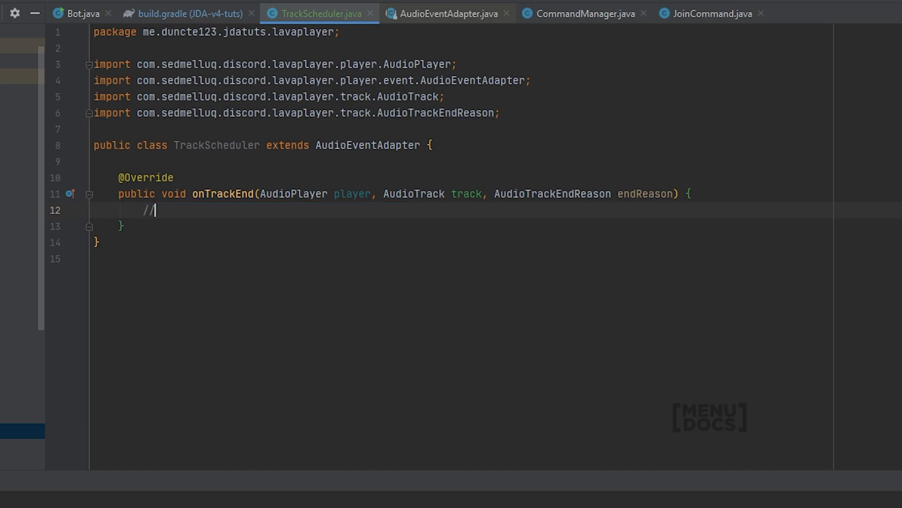
mouse_move(556, 271)
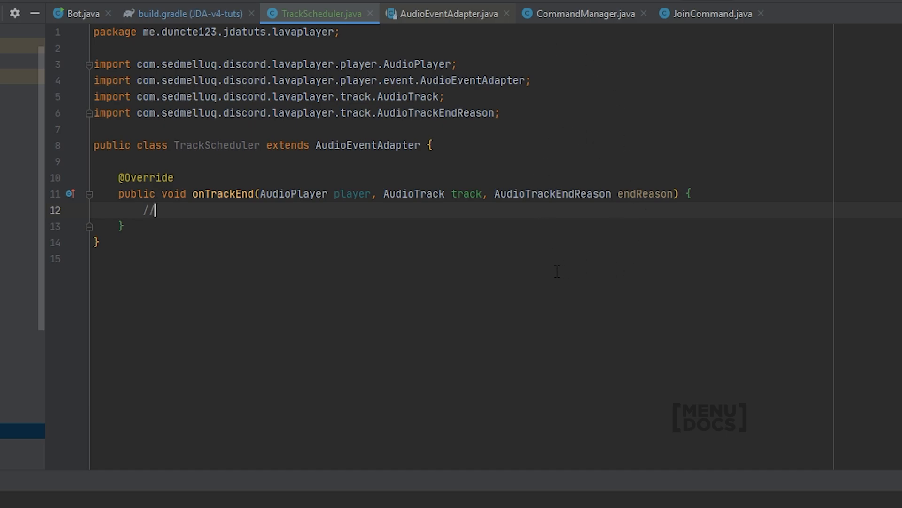
text(if (e)
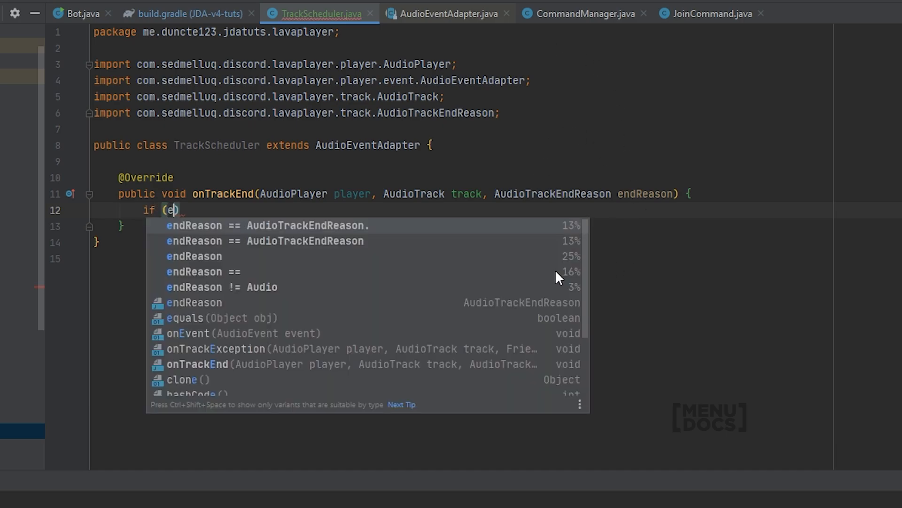
text(ndReason.mayStartNext)
text(//)
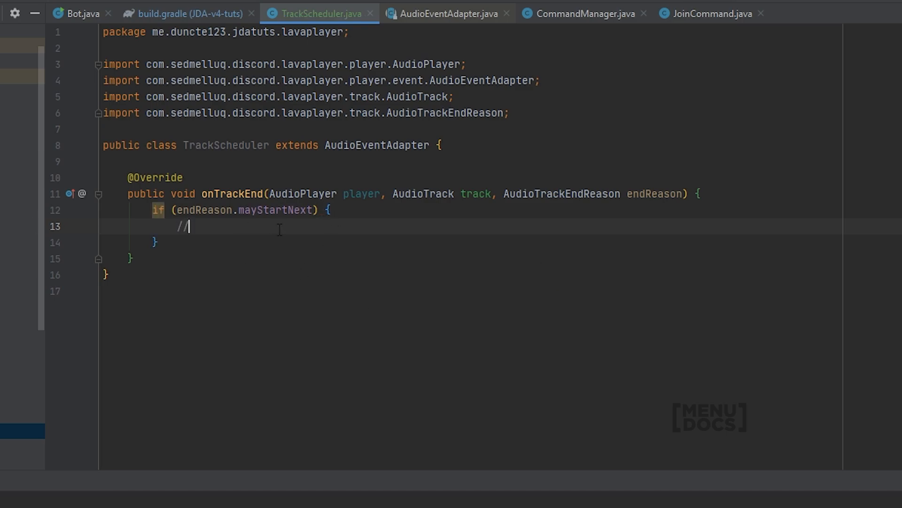
key(BackSpace)
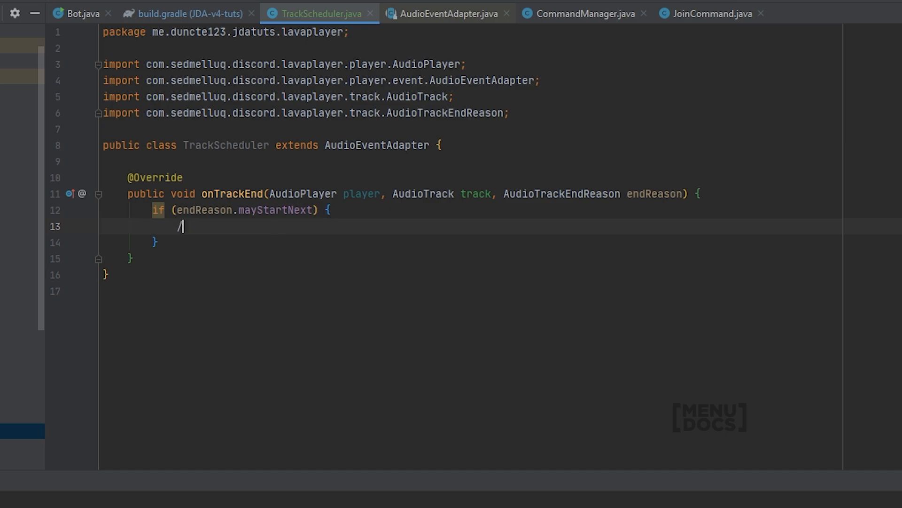
text(nextTrack()
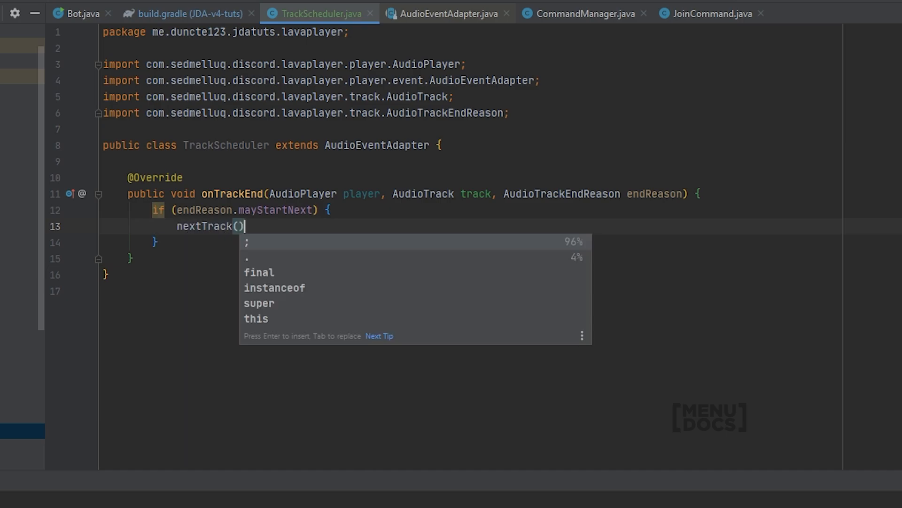
text(;)
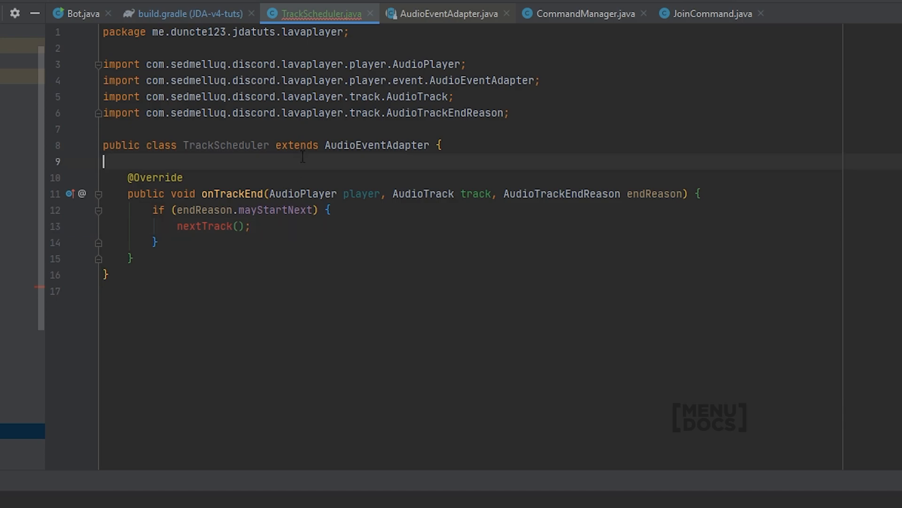
Step: Write public void nextTrack() calling this.player.startTrack(this.queue.poll()) above onTrackEnd
key(enter)
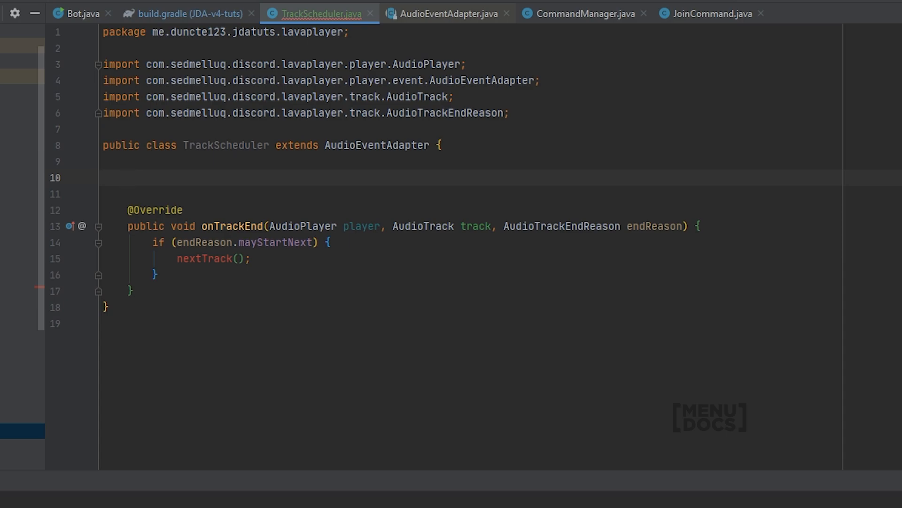
text(public void nextTrack() {)
text(//)
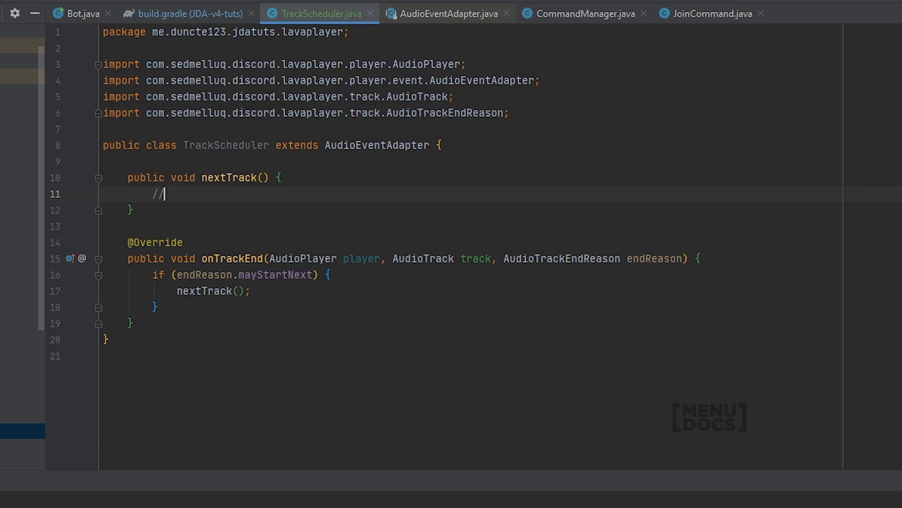
key(BackSpace)
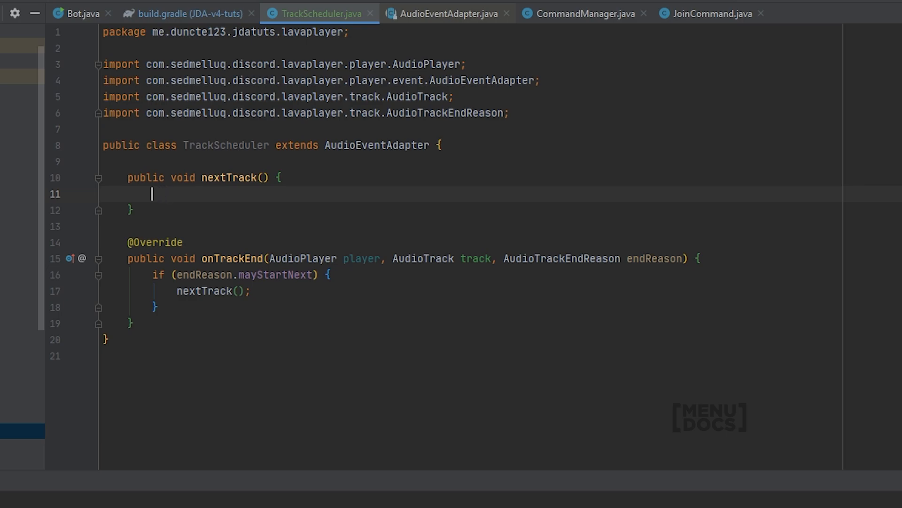
text(this.p)
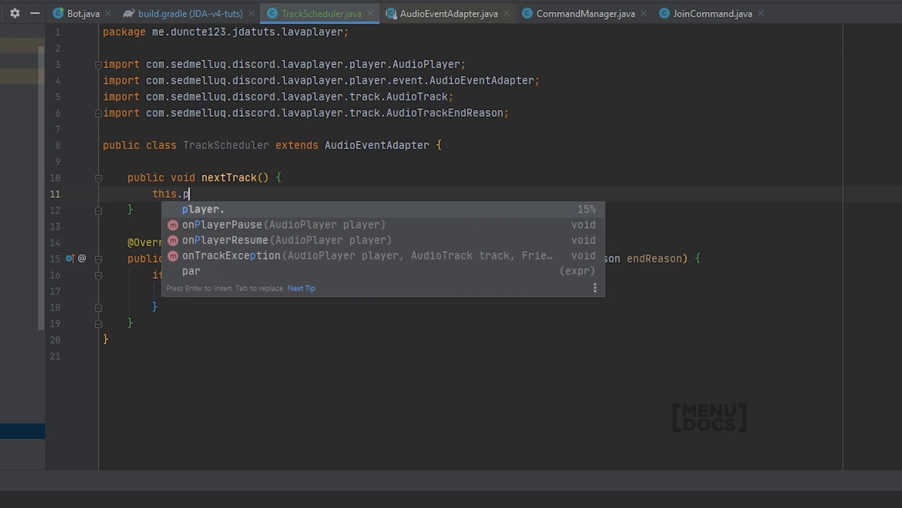
text(layer)
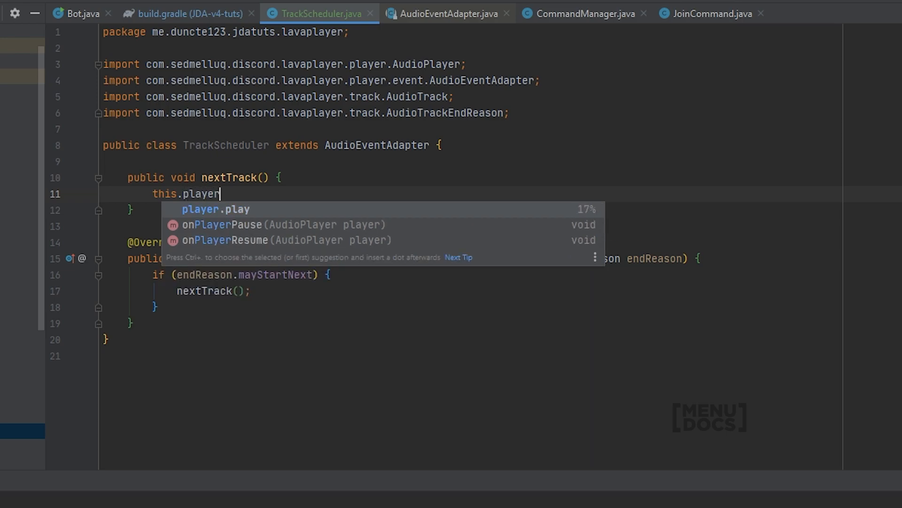
text(.startTrack()
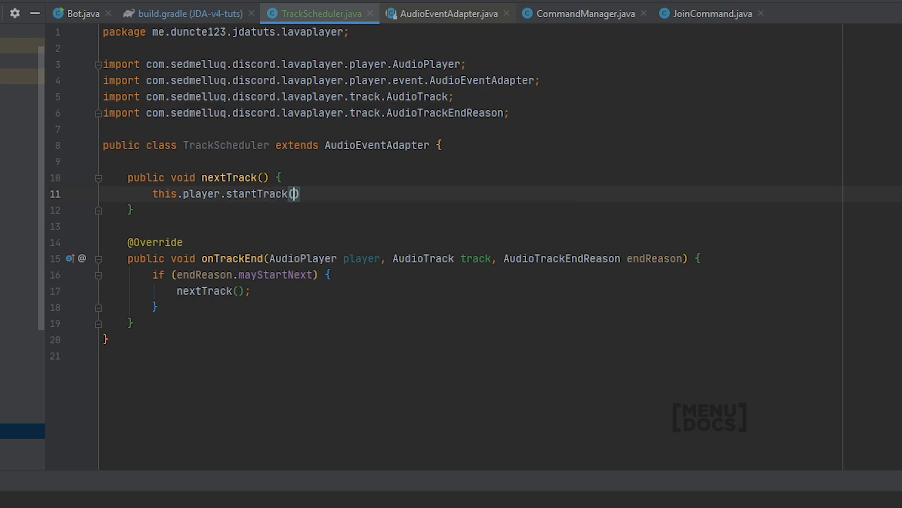
text(;)
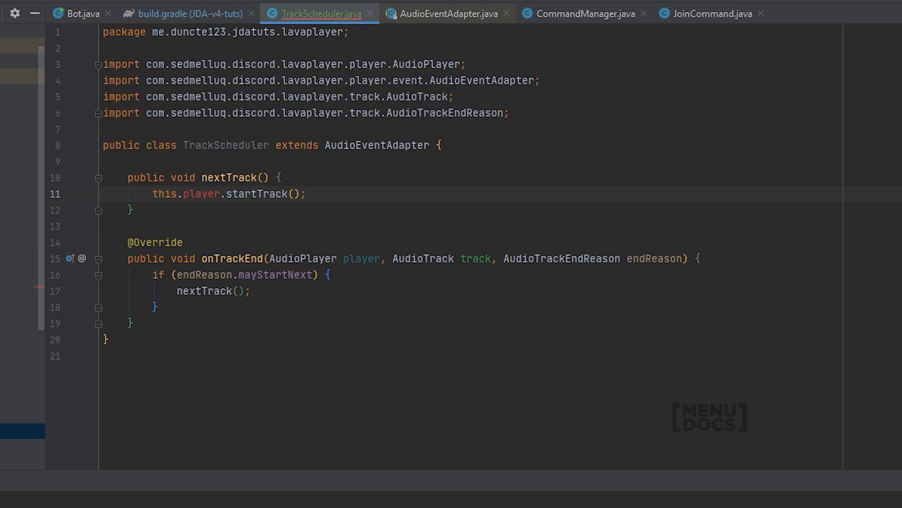
click(295, 193)
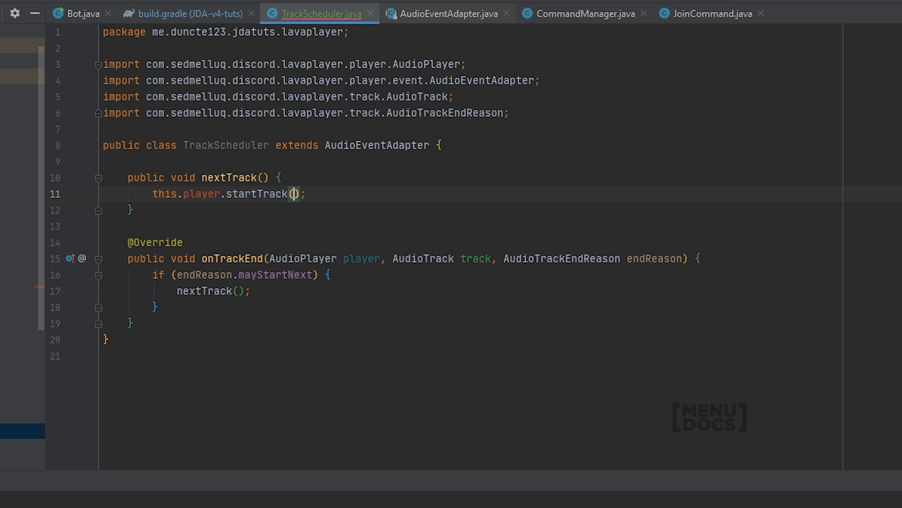
text(t)
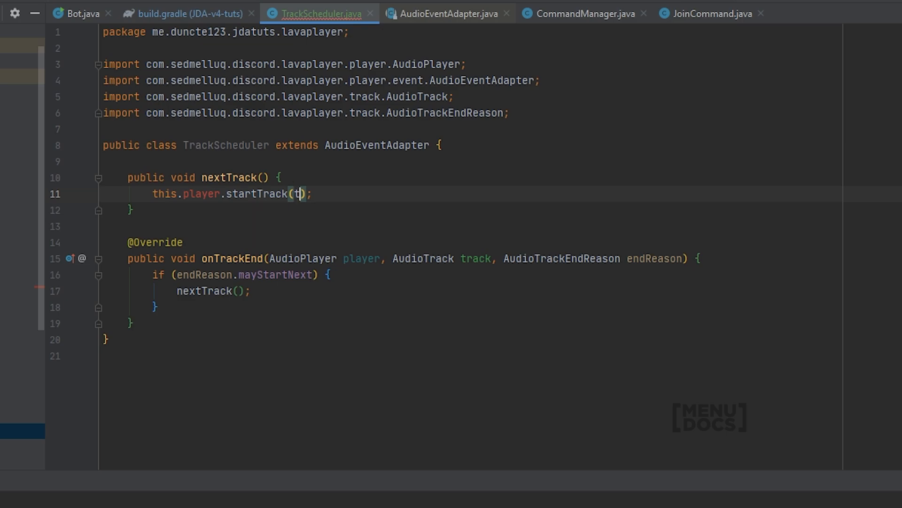
text(his.queu)
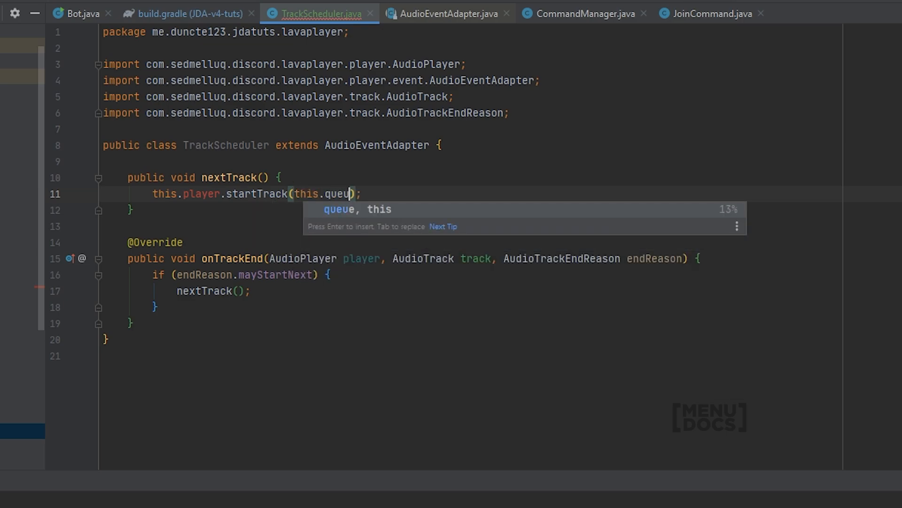
text(.poll()
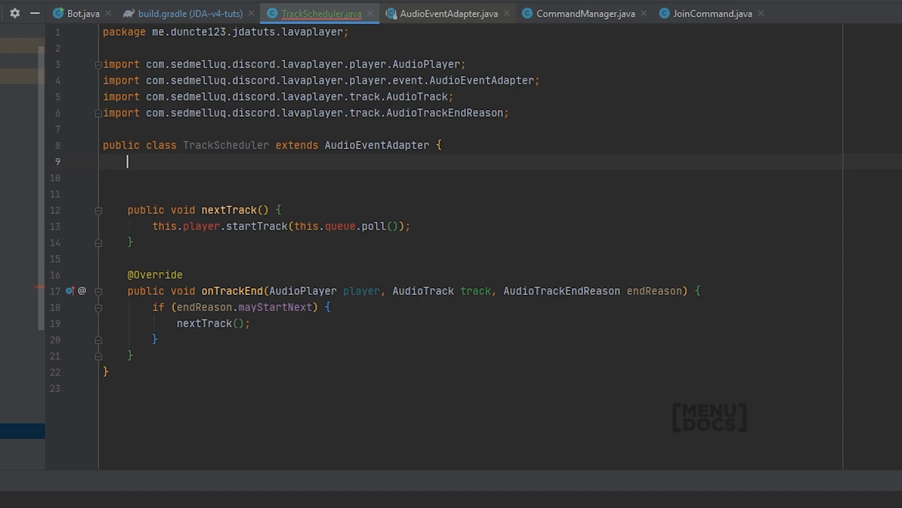
Step: Add fields private final AudioPlayer player and private final BlockingQueue<AudioTrack> queue
text(private ff)
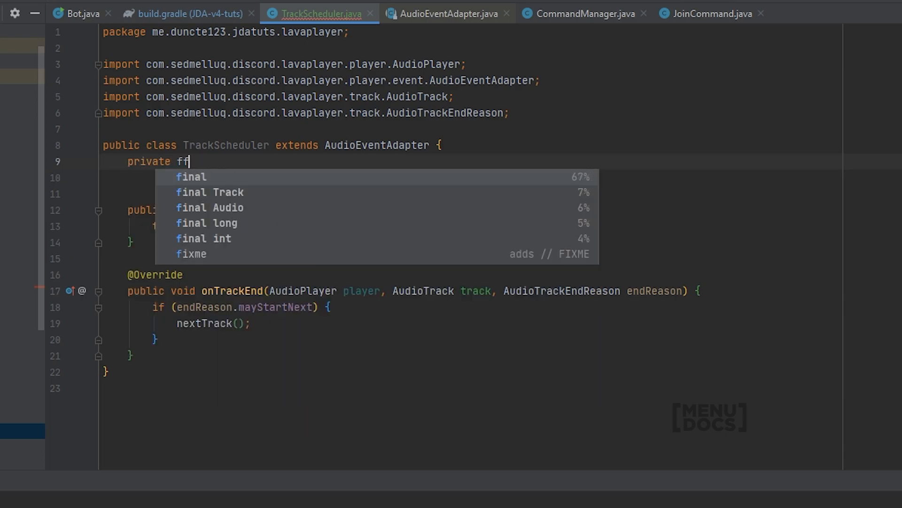
text(inal AudioPLayer)
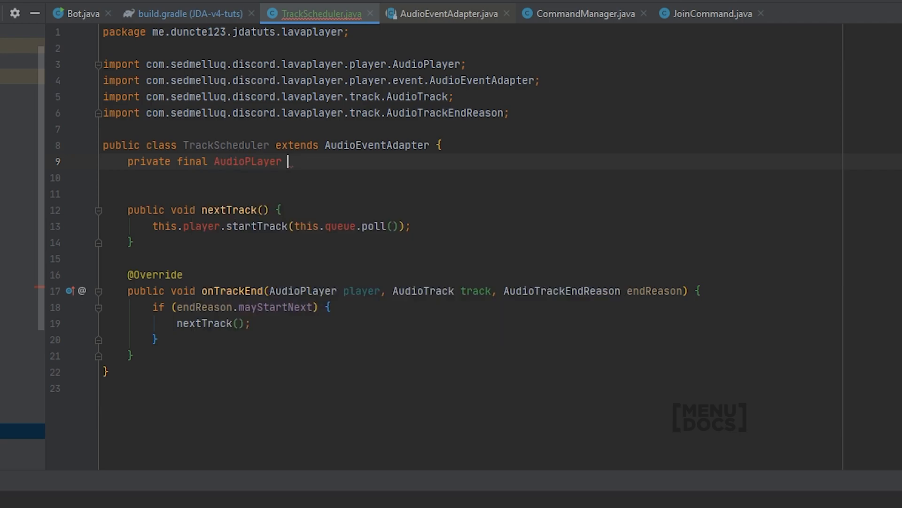
text(player;)
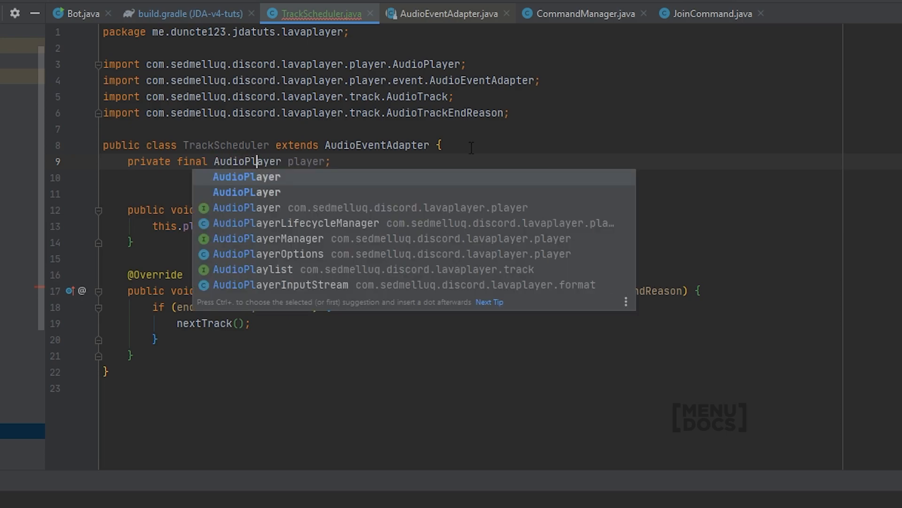
key(Escape)
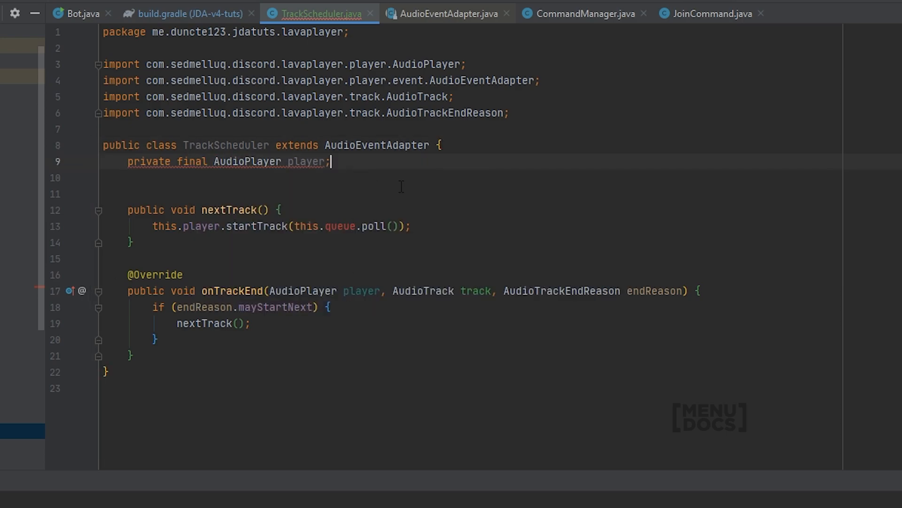
text(private fina)
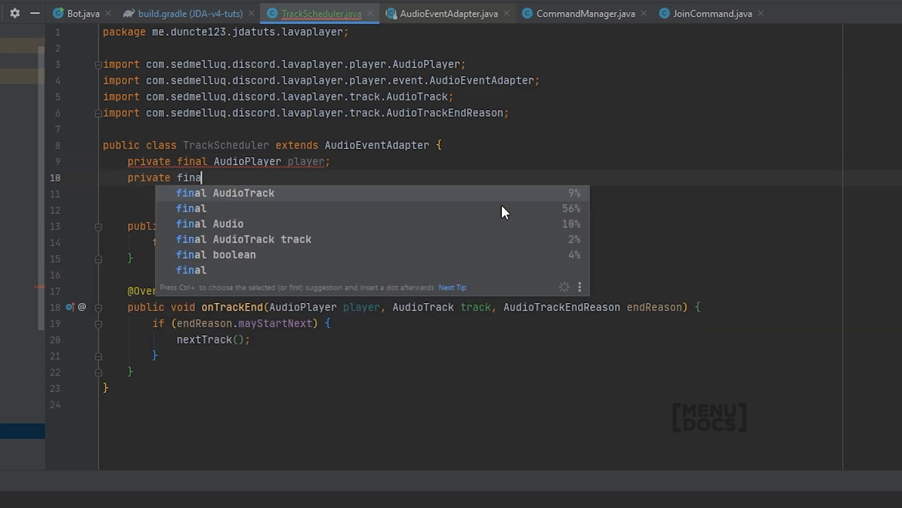
text(BlockingQu)
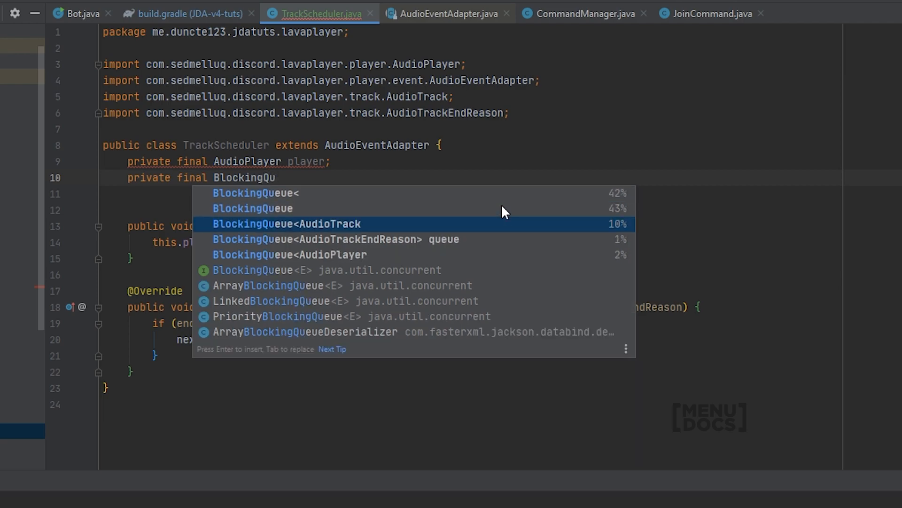
key(Enter)
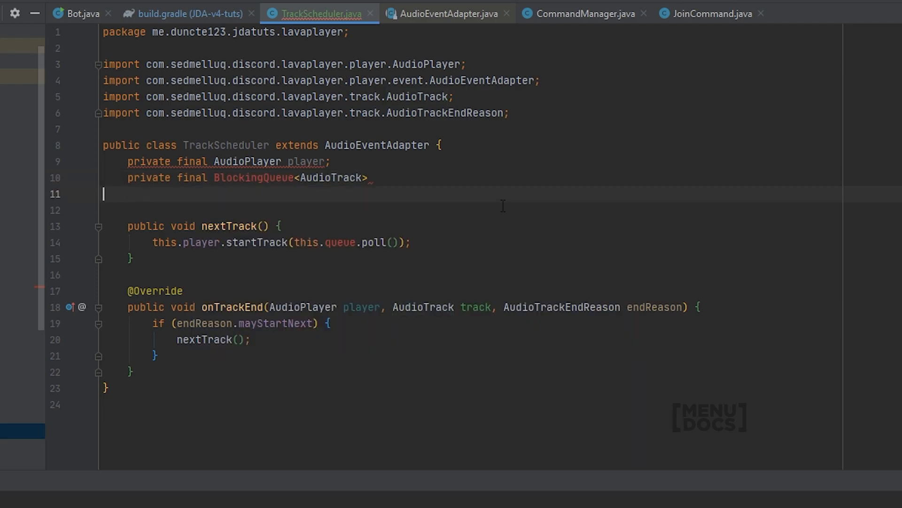
text(queue;)
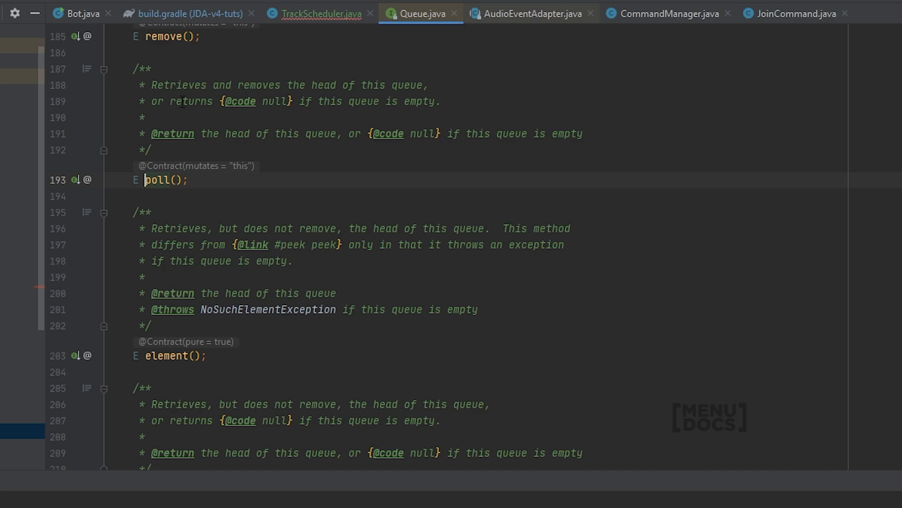
mouse_move(456, 168)
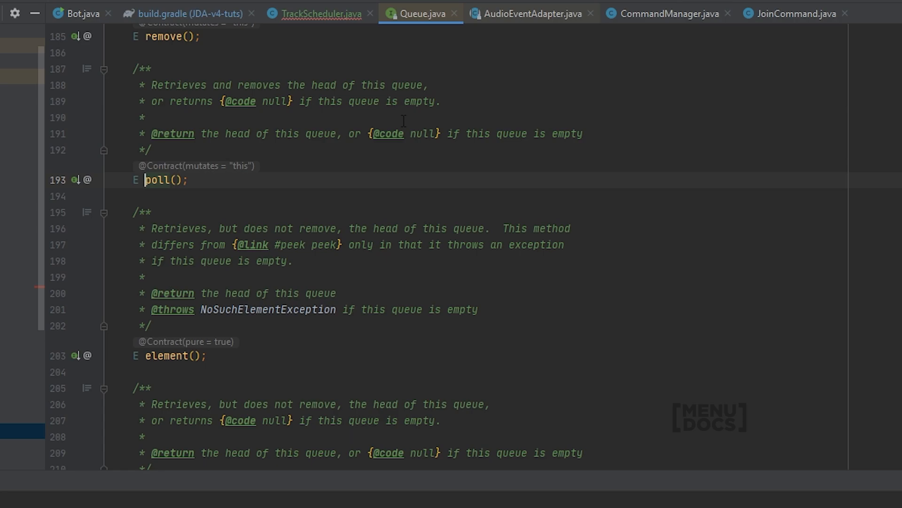
click(313, 13)
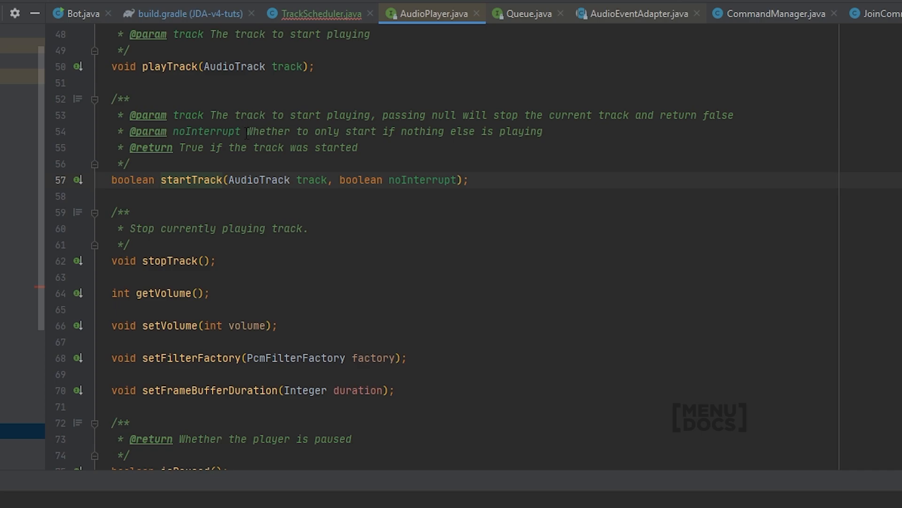
mouse_move(364, 75)
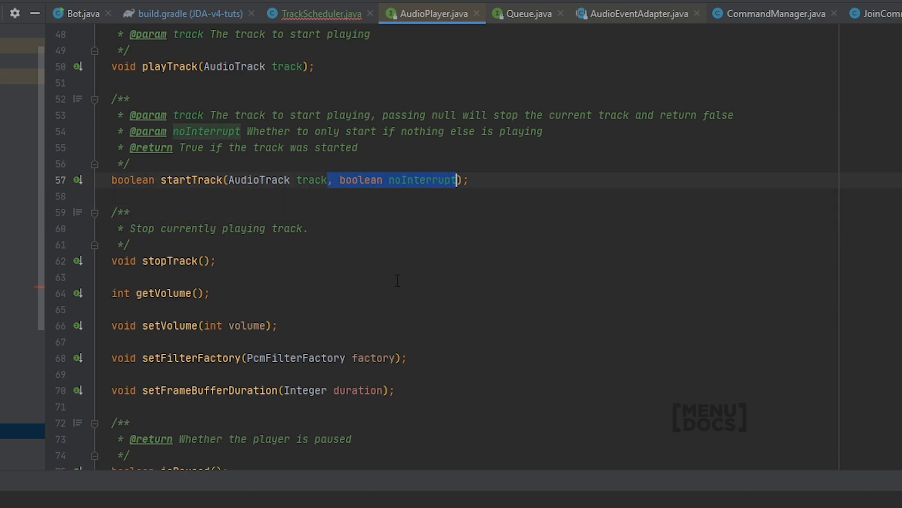
click(136, 163)
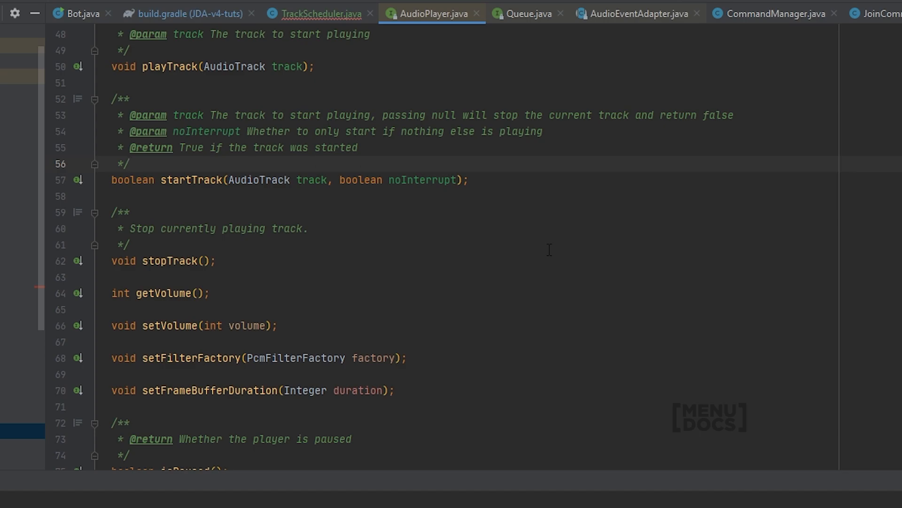
click(320, 13)
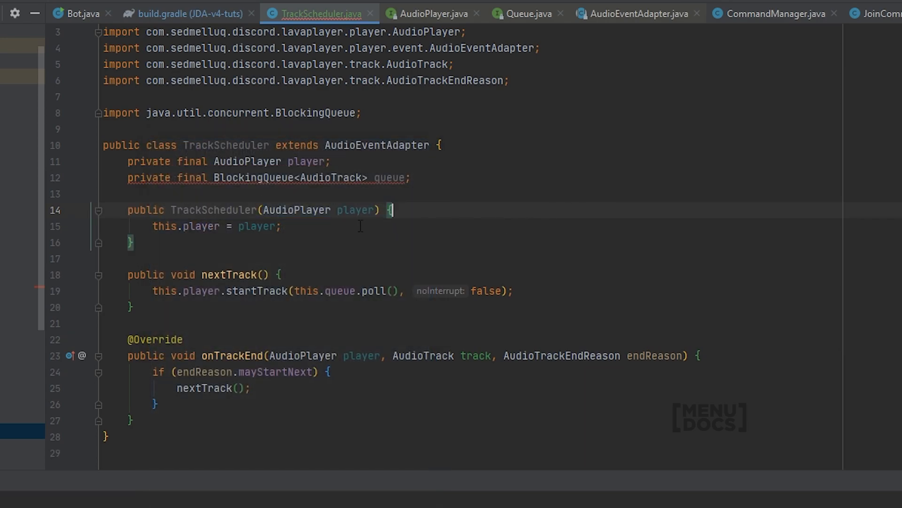
Step: Add this.queue = new LinkedBlockingQueue<>() to the TrackScheduler constructor
text(this)
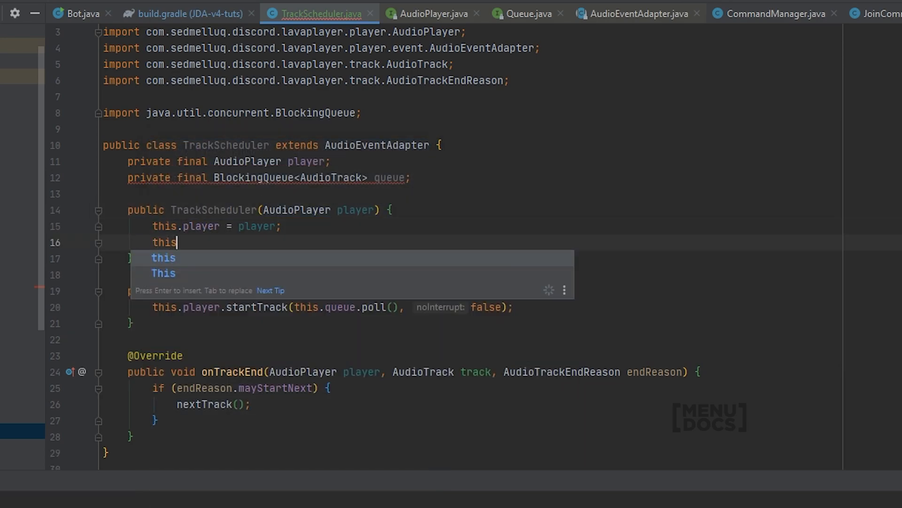
text(.queue = new)
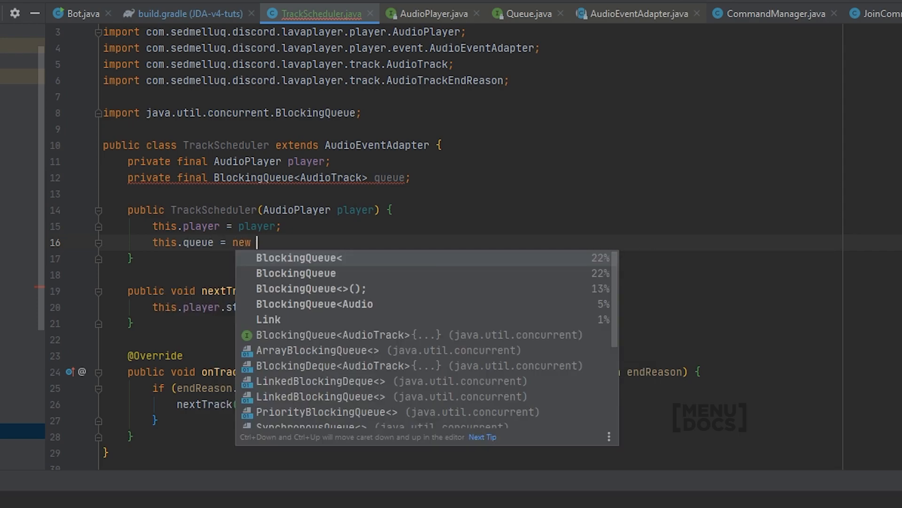
text(LinkedB)
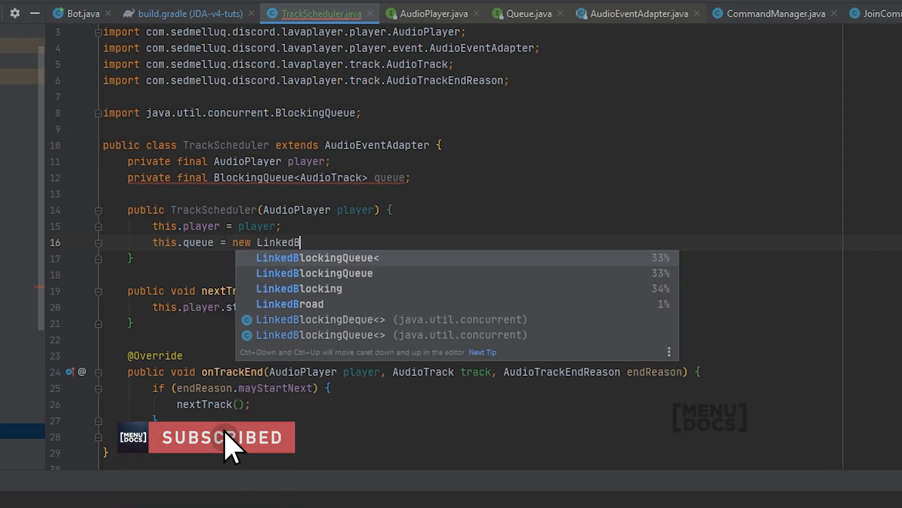
text(lockingQueue<>();)
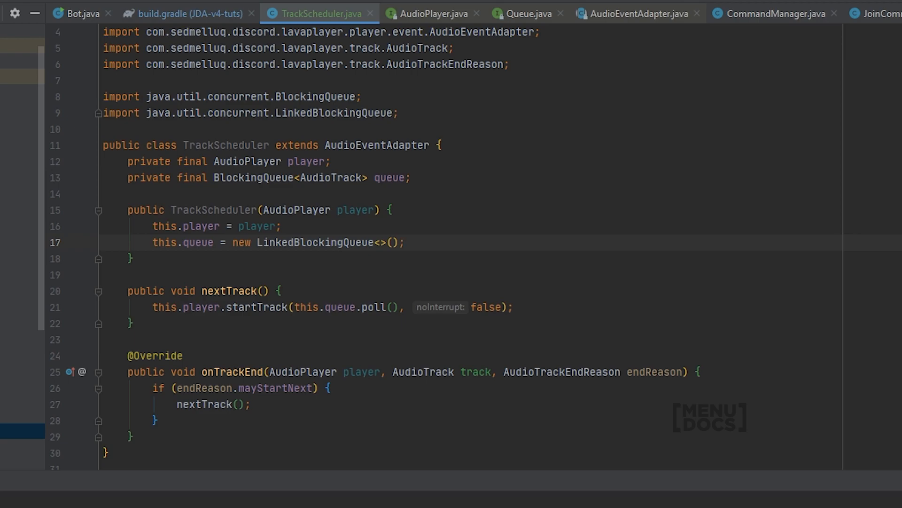
Step: Write the method signature public void queue(AudioTrack track) below the constructor
text(p)
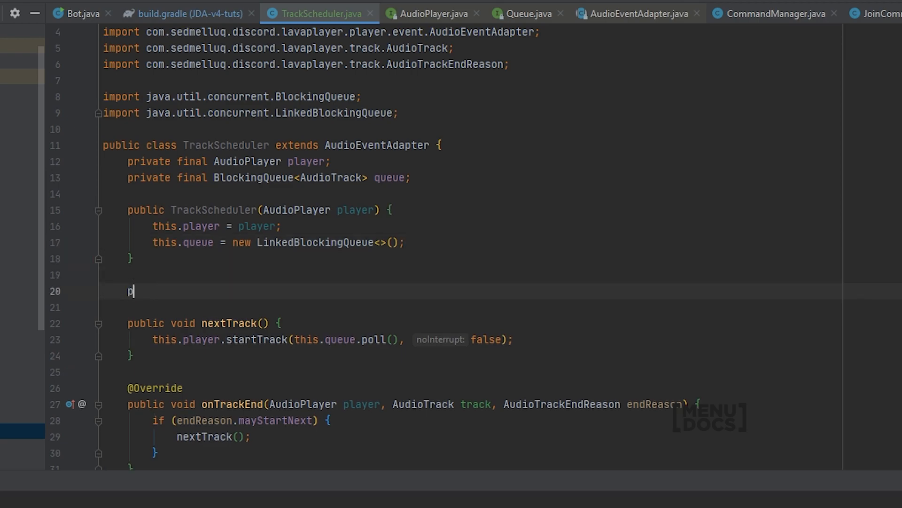
text(ublic void)
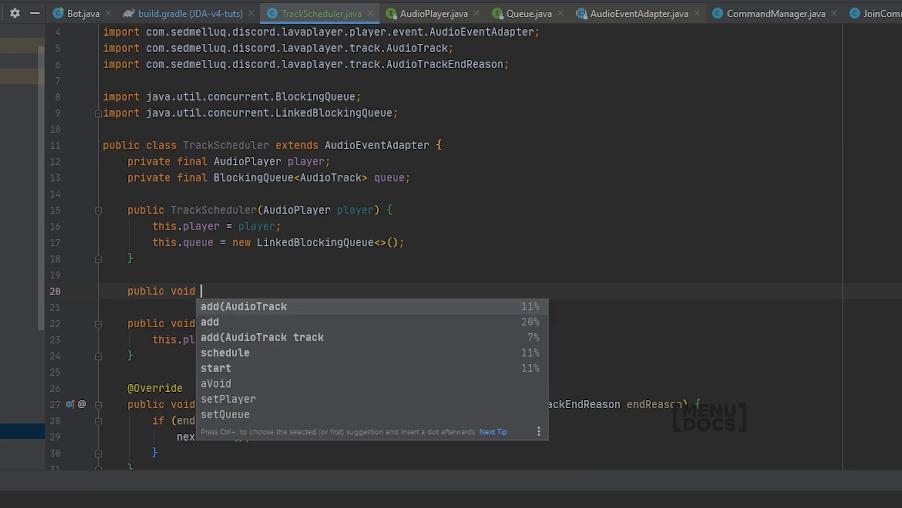
text(queue()
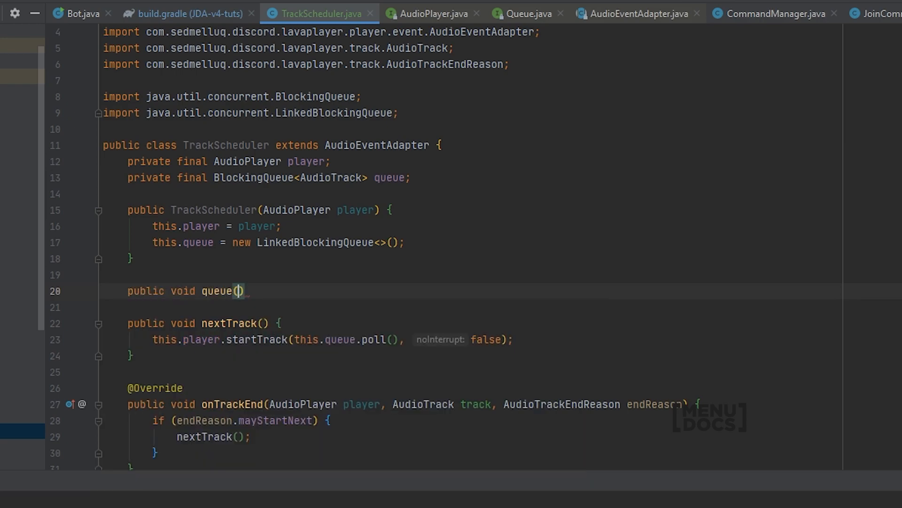
text(A)
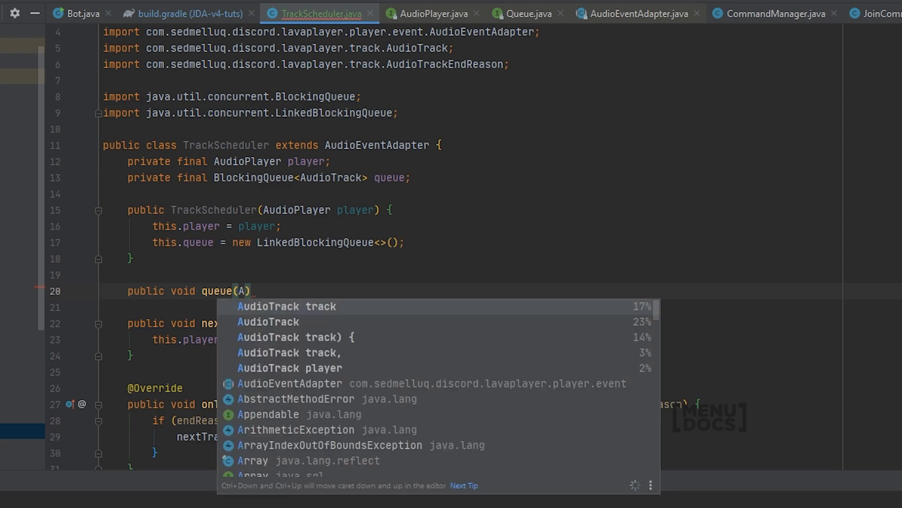
click(286, 305)
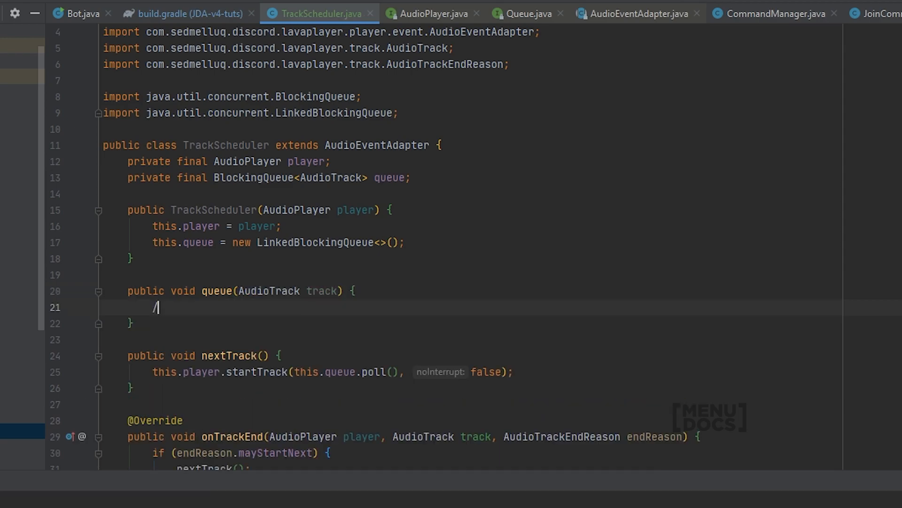
text(/)
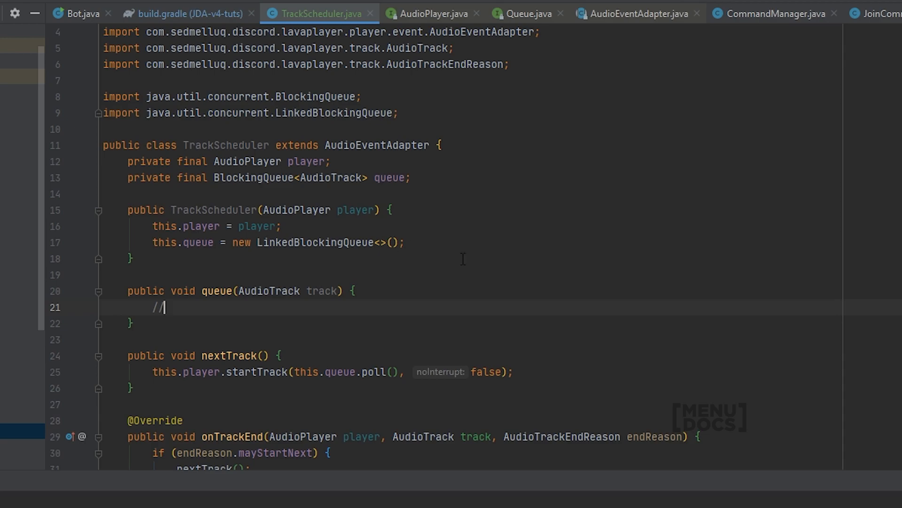
click(430, 13)
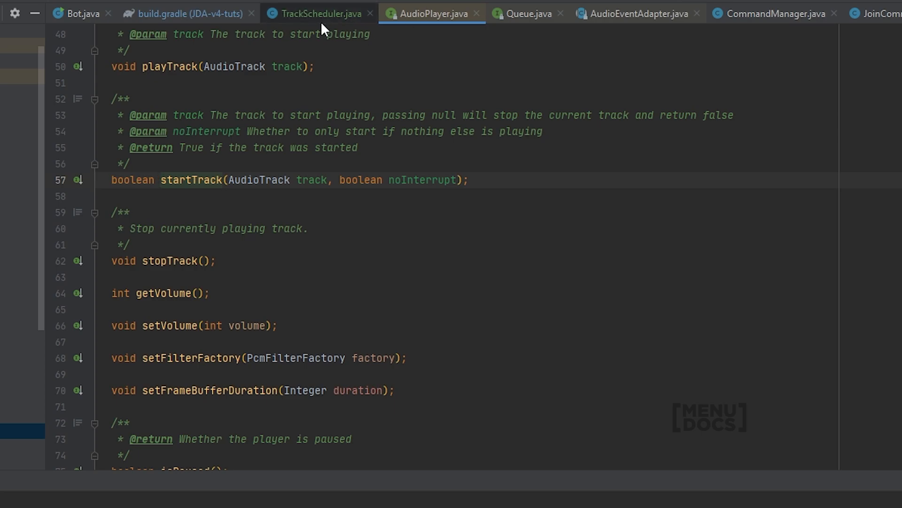
click(318, 13)
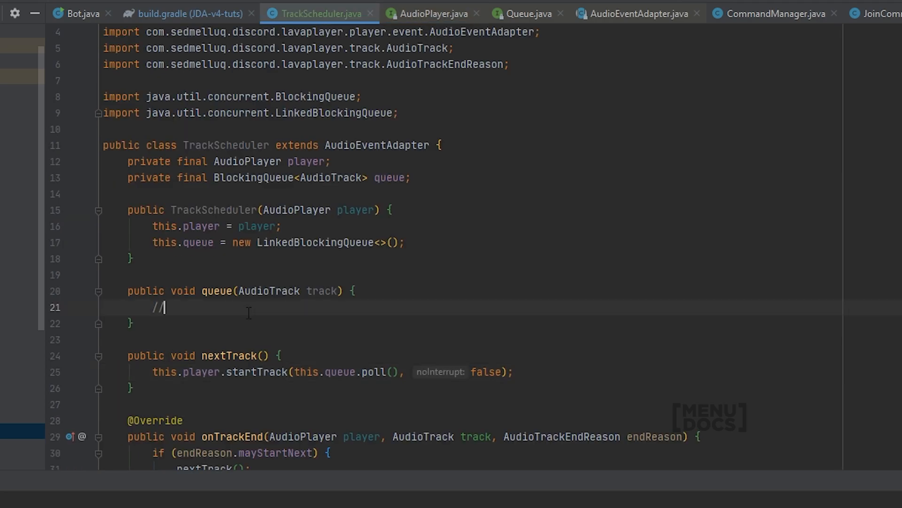
Step: Open an if (!this.player.startTrack(track, true)) block inside queue's body
key(Backspace)
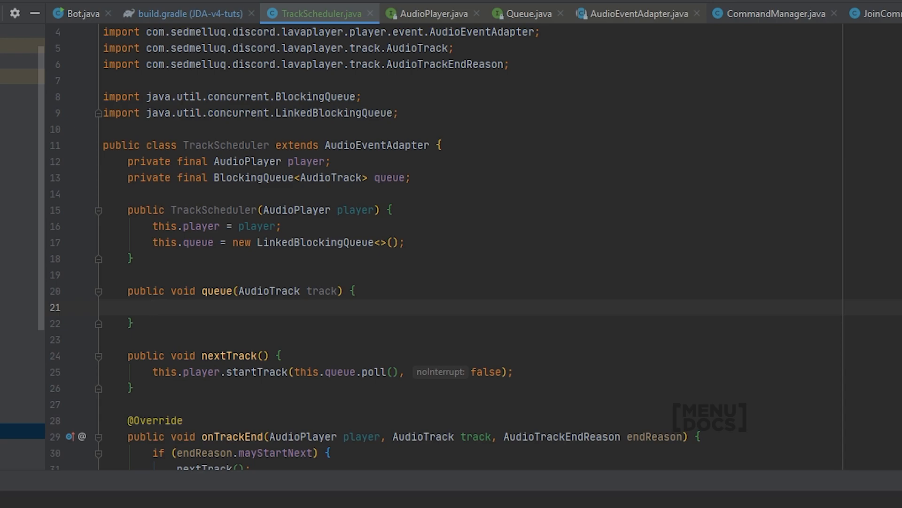
text(if (!)
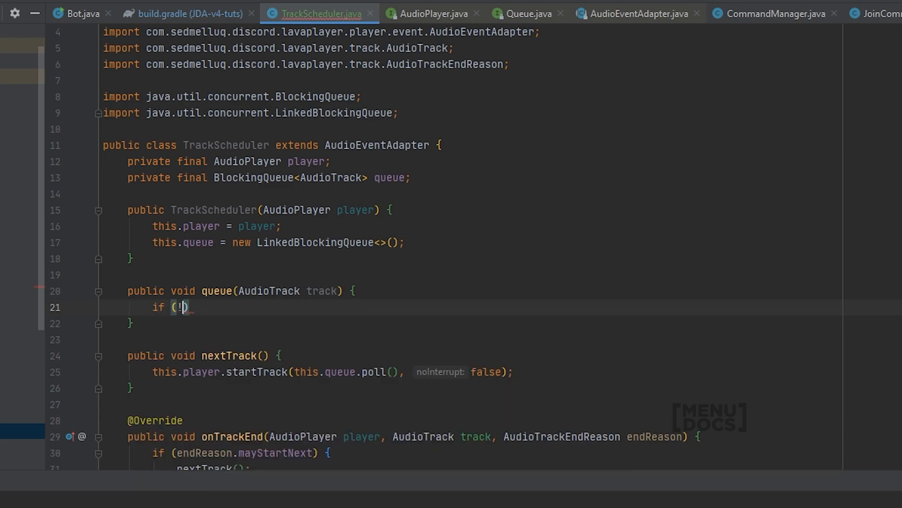
text(this.player.startTrack(trua)
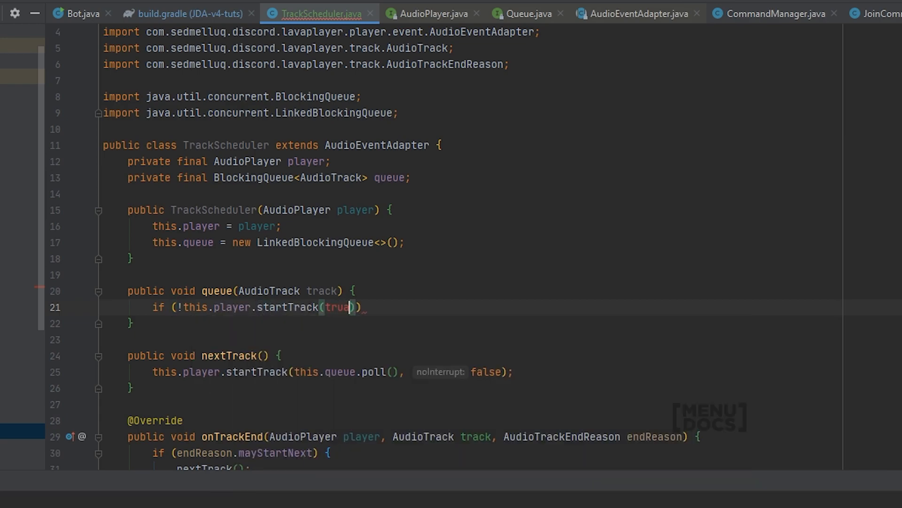
text(track, true)
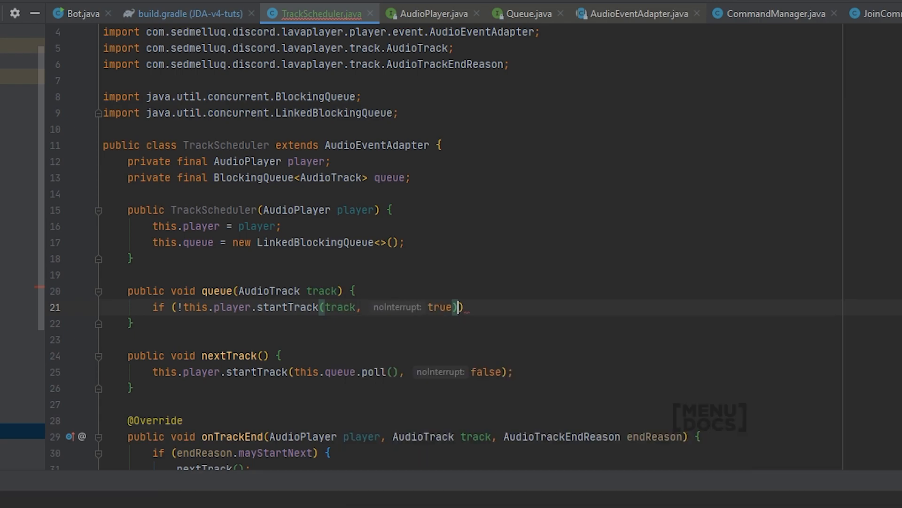
text({)
text(//)
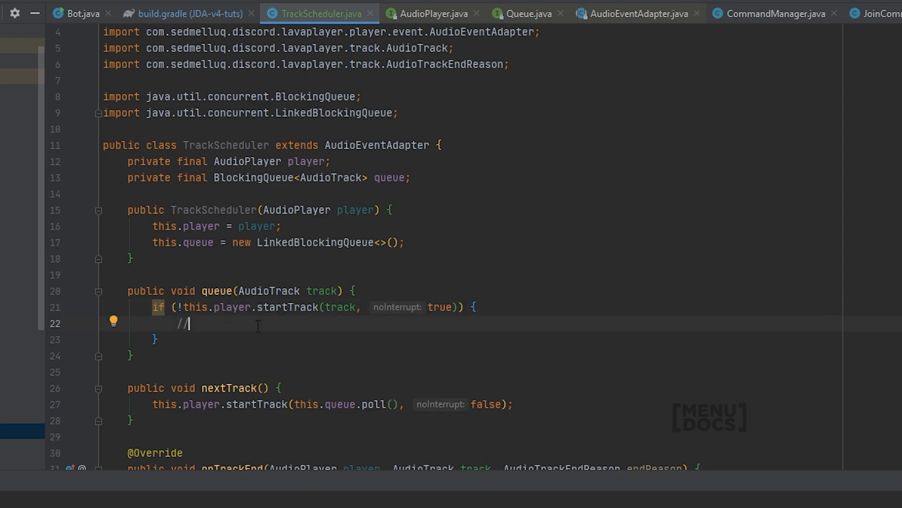
Step: Replace the placeholder comment in the if block with this.queue.offer(track);
key(BackSpace)
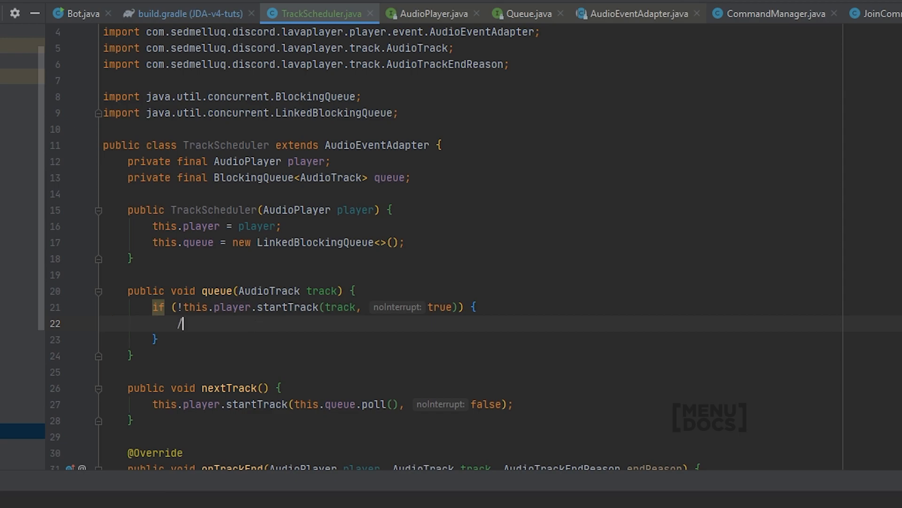
text(this.queue.offer(track);)
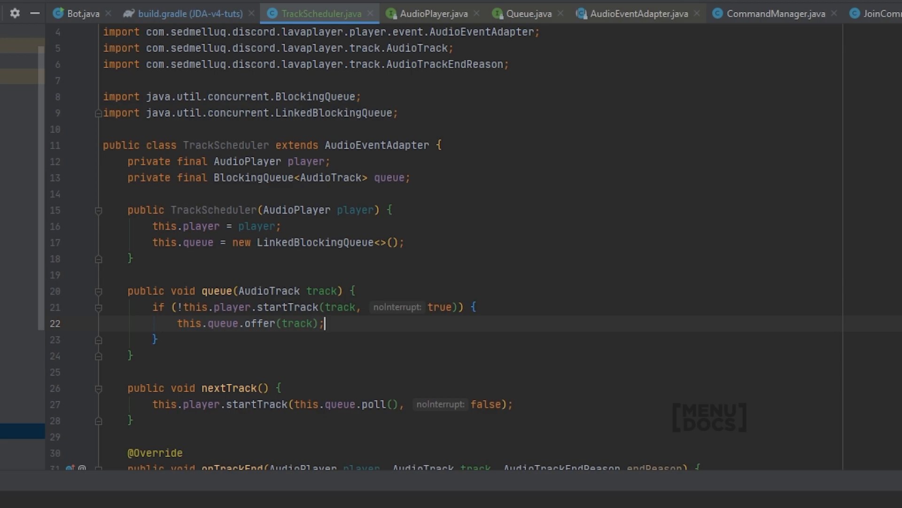
mouse_move(328, 453)
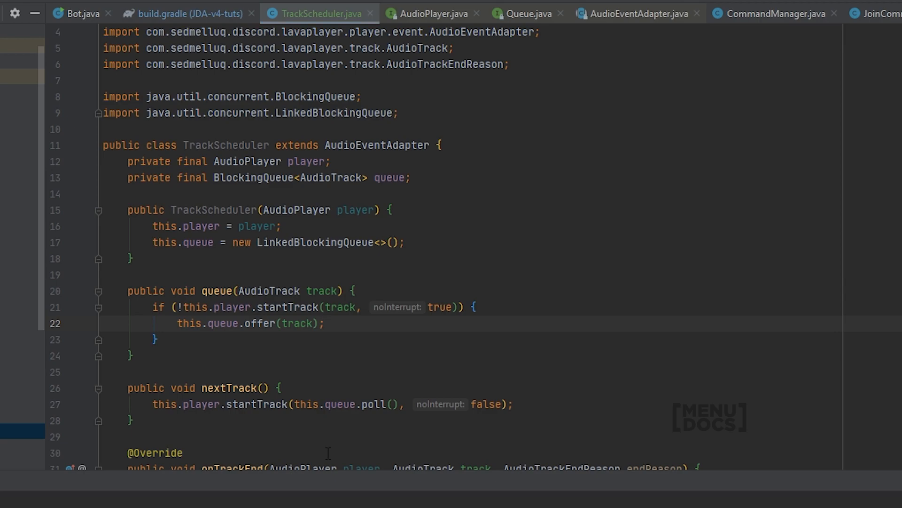